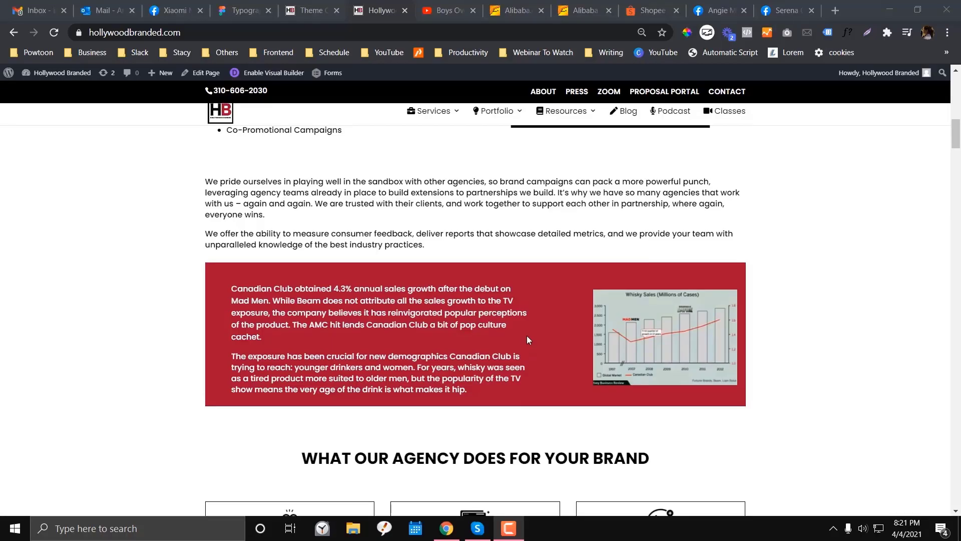
Step: Scroll through the live Hollywood Branded homepage to review its content
scroll(up, 3)
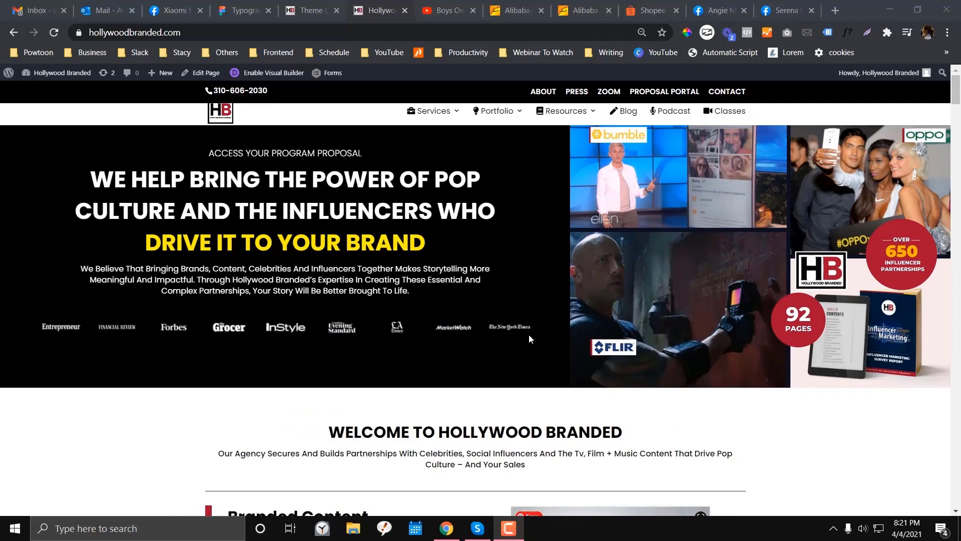
scroll(down, 3)
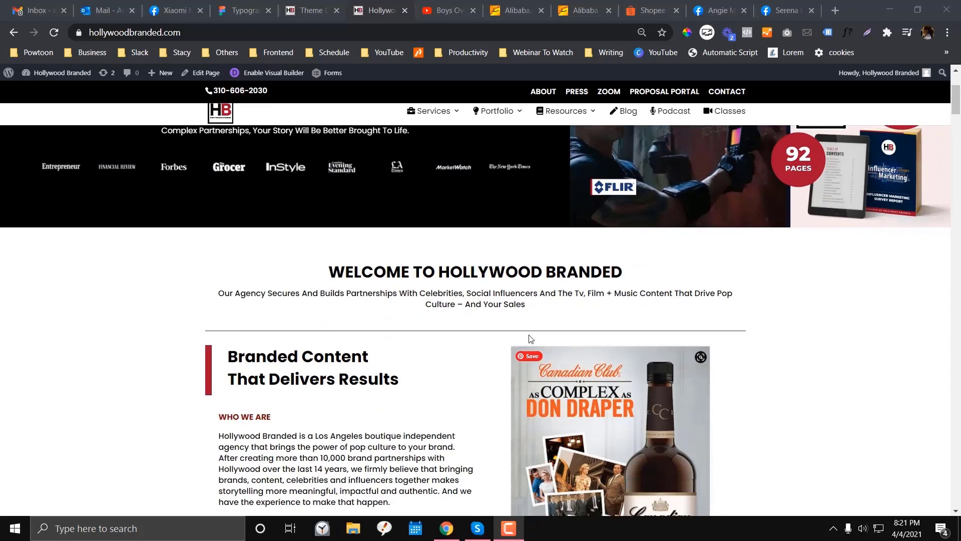
scroll(down, 3)
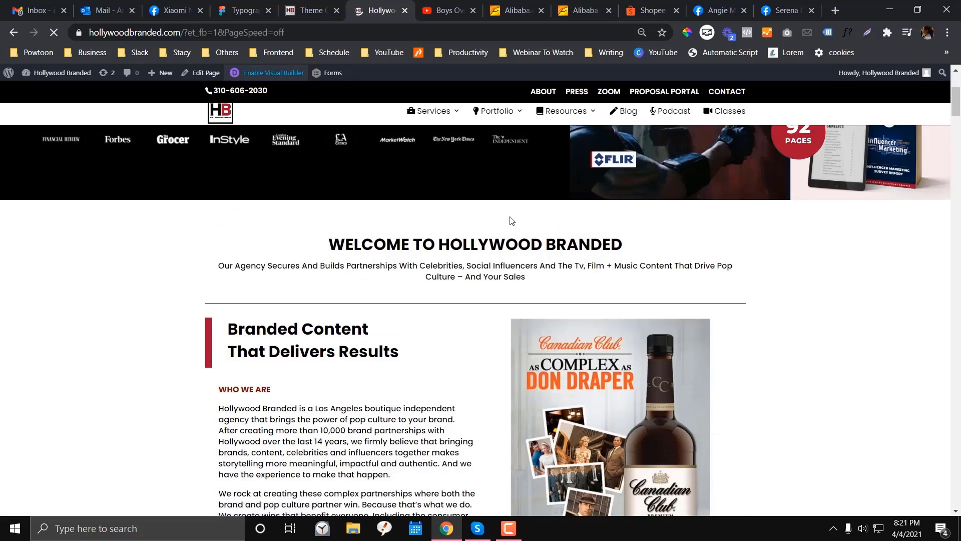
Step: In the Visual Builder, inspect the Visit Our Press button's Design settings, then exit
click(272, 72)
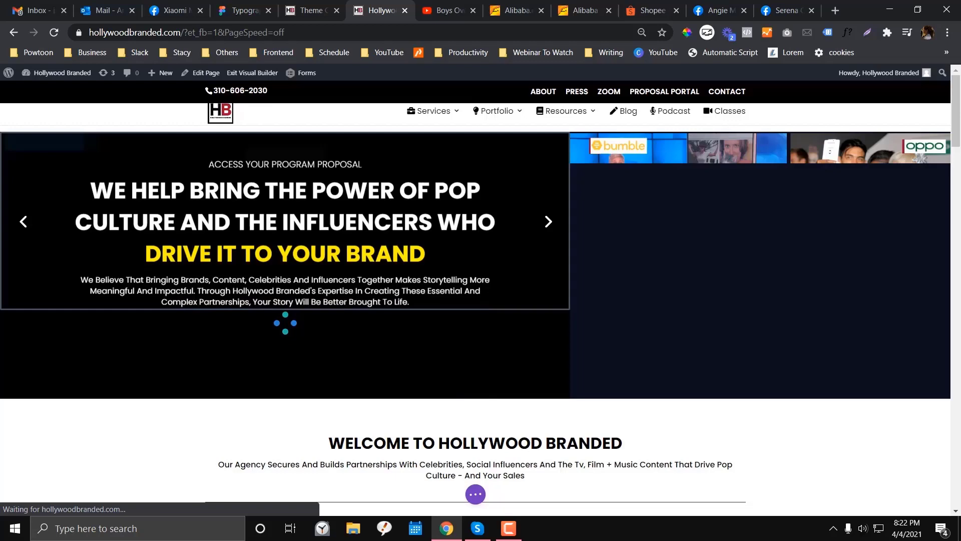
scroll(down, 3)
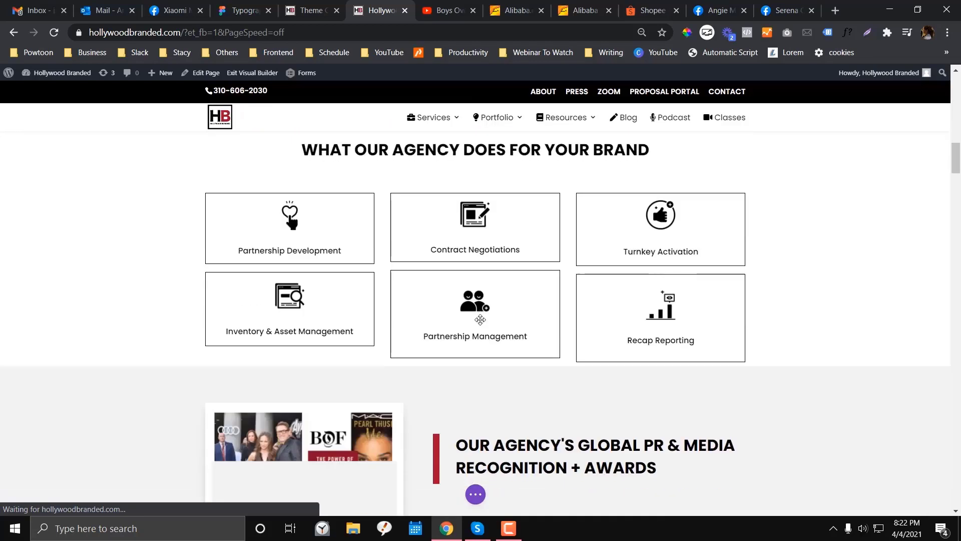
scroll(down, 3)
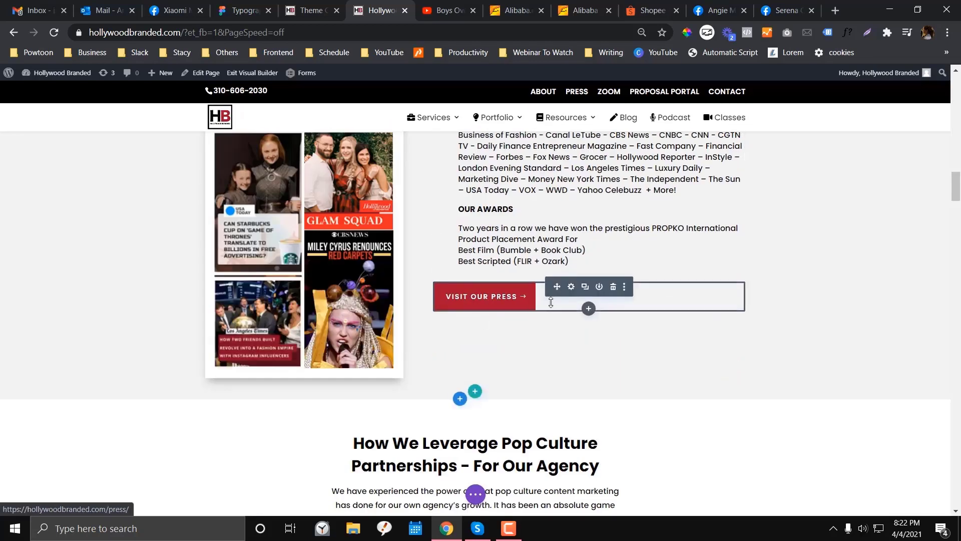
click(570, 290)
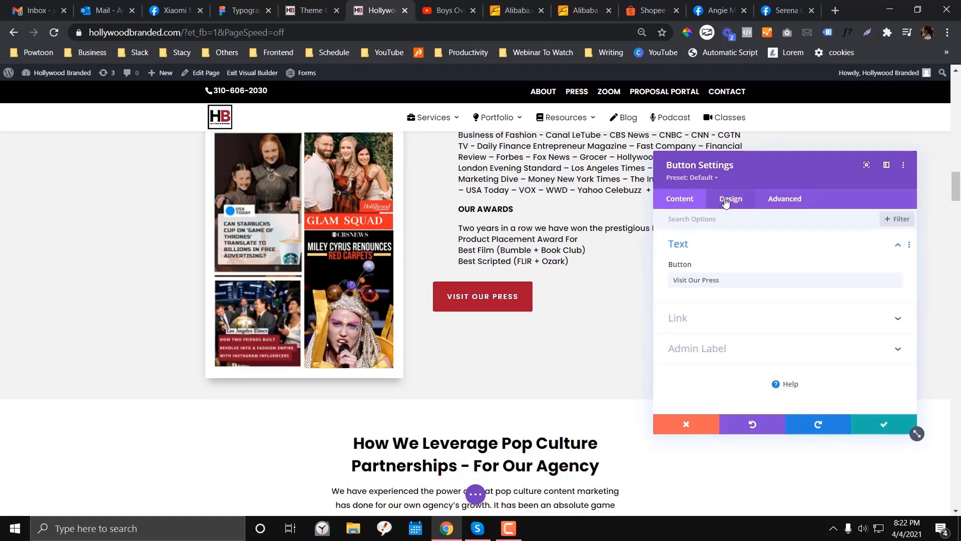
click(731, 198)
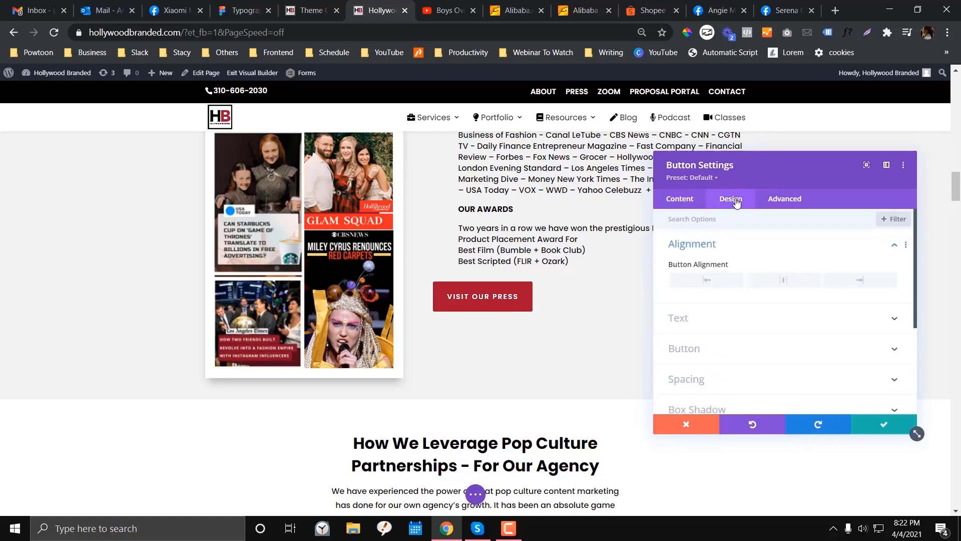
click(678, 317)
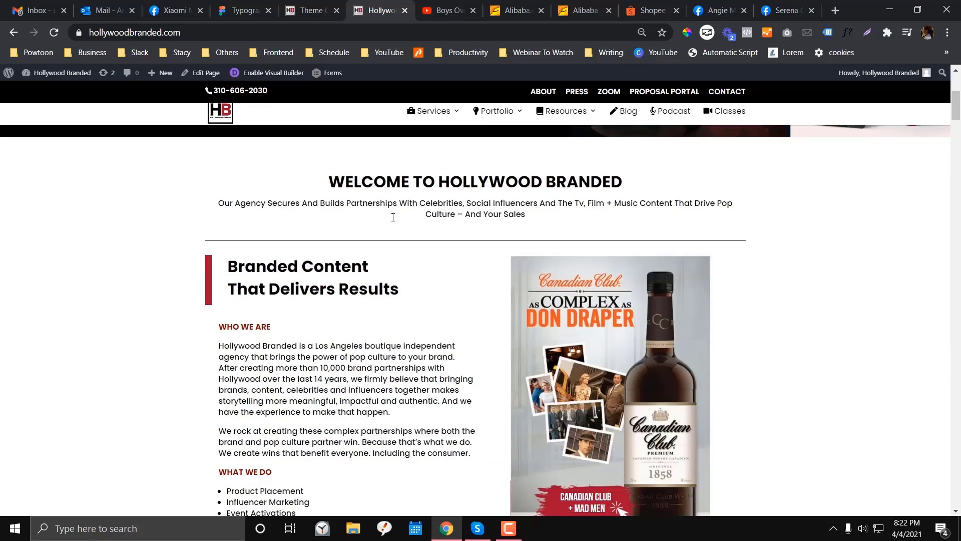
Step: Scroll to the live Visit Our Press button and open DevTools with F12
scroll(down, 3)
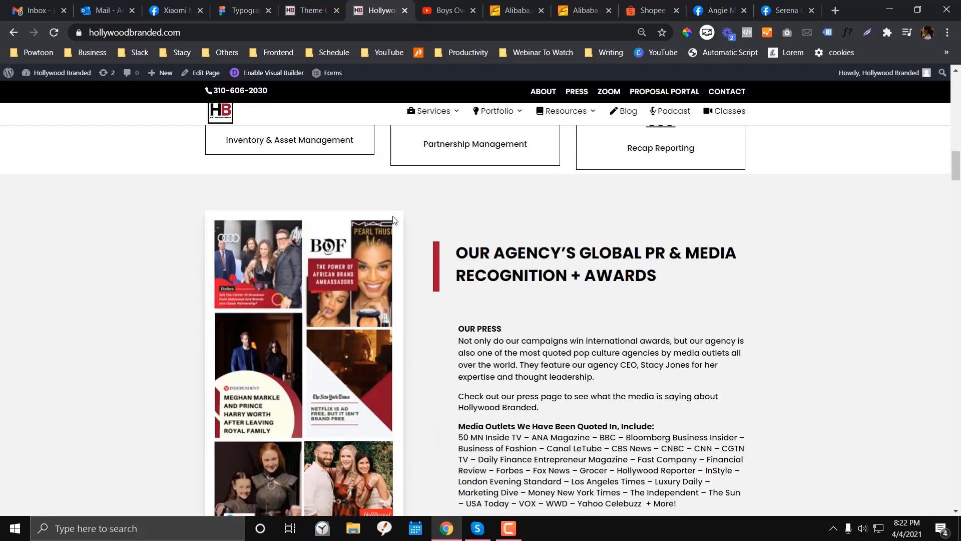
scroll(down, 3)
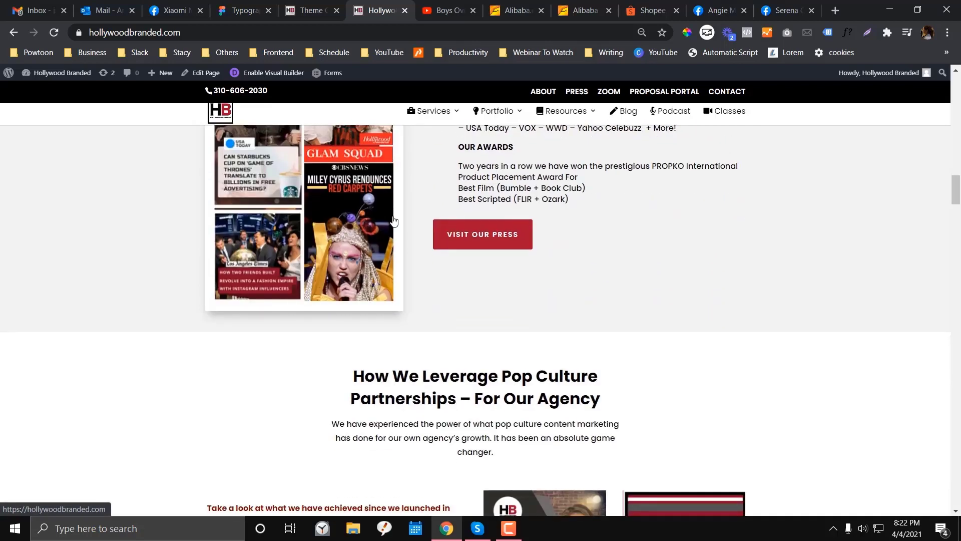
scroll(down, 3)
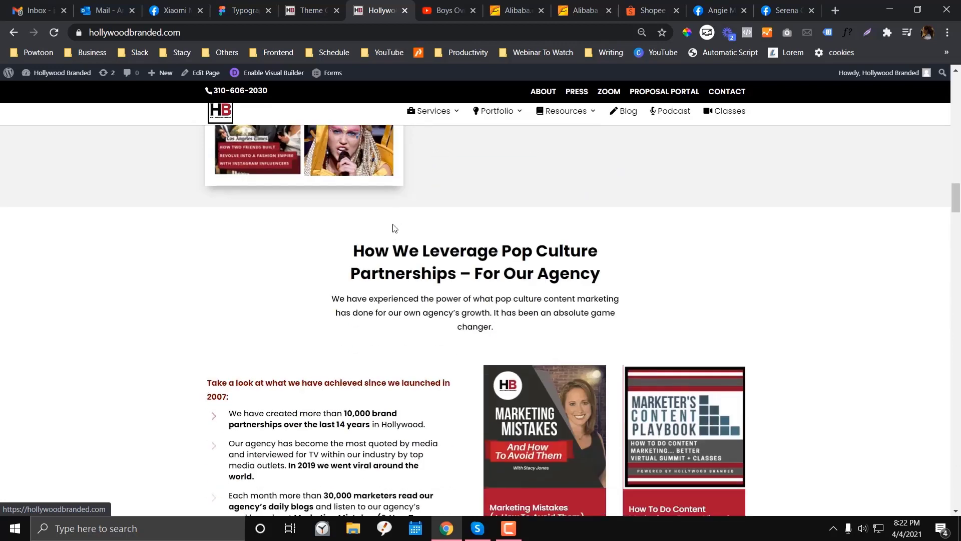
scroll(up, 3)
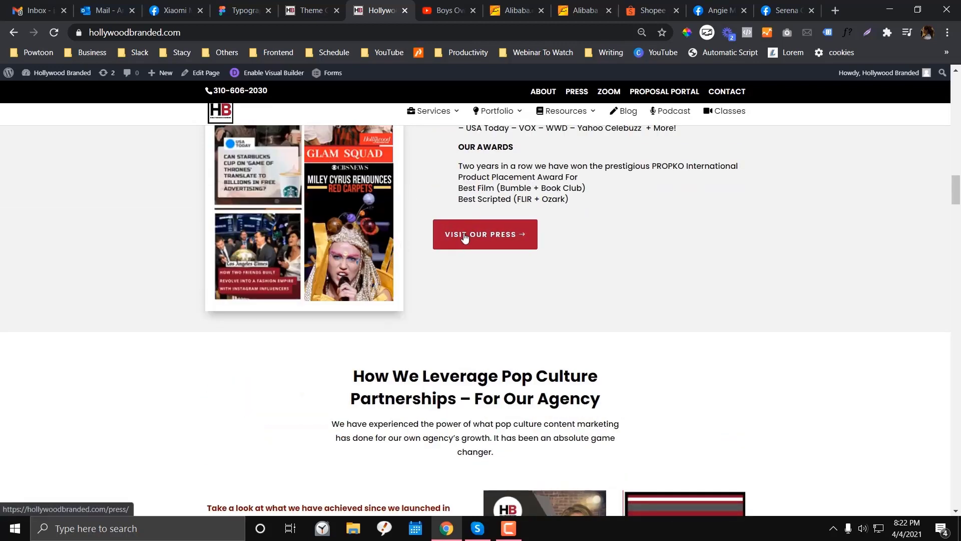
key(f12)
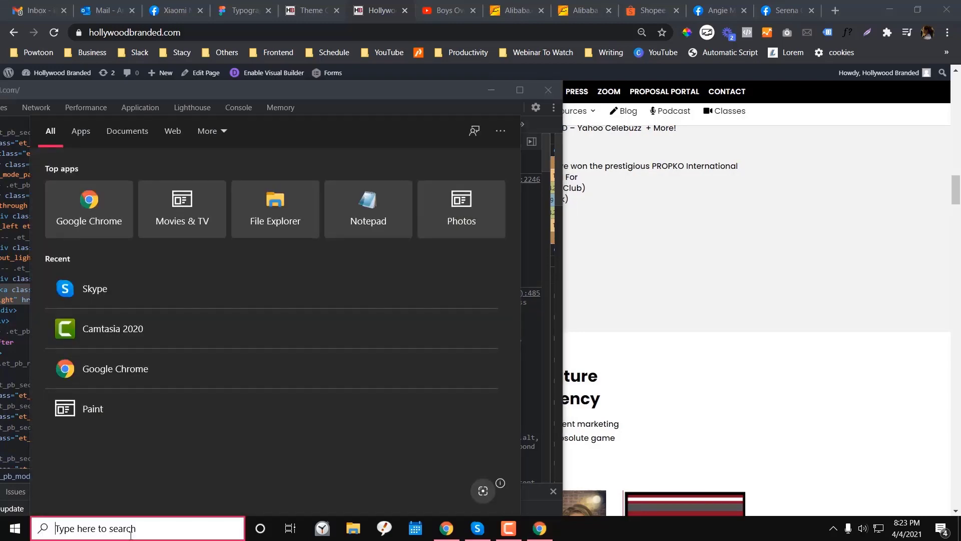
Step: Search Windows for Notepad to launch it
click(368, 208)
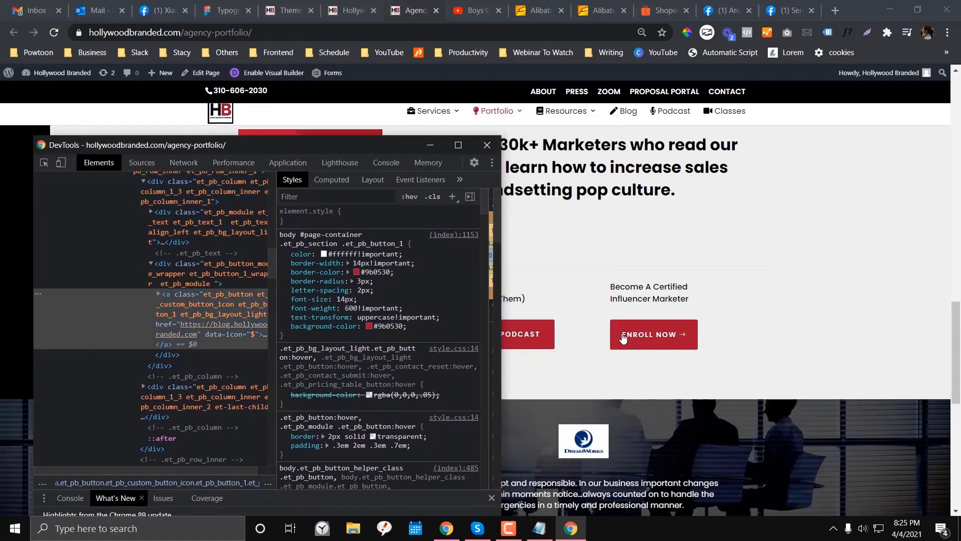
Step: Select the Enroll Now anchor and highlight its .et_pb_button_2 style rule for copying
click(457, 144)
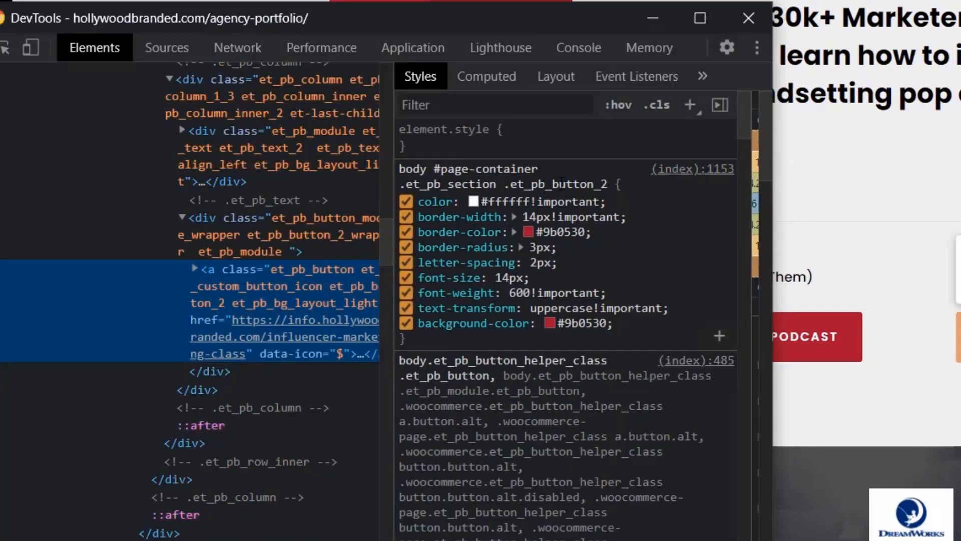
mouse_move(480, 214)
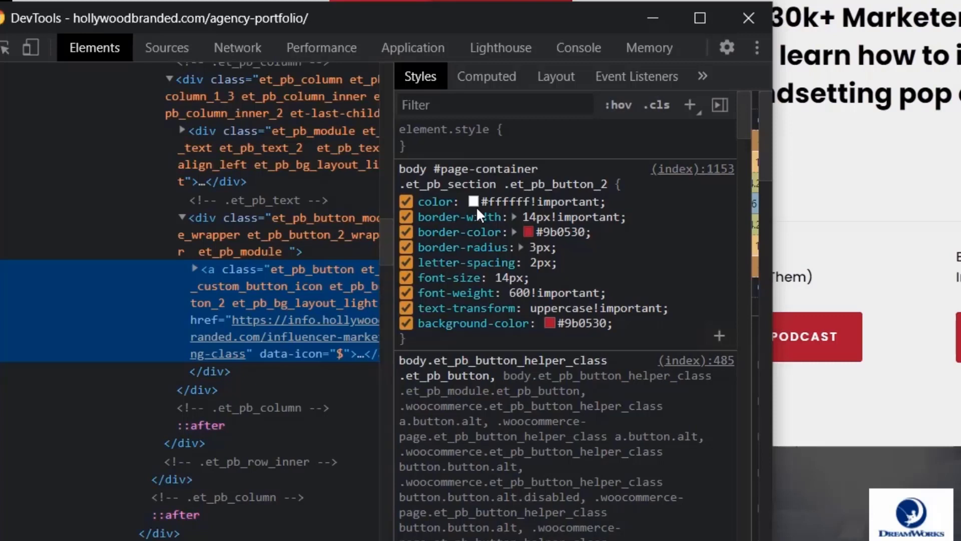
mouse_move(537, 348)
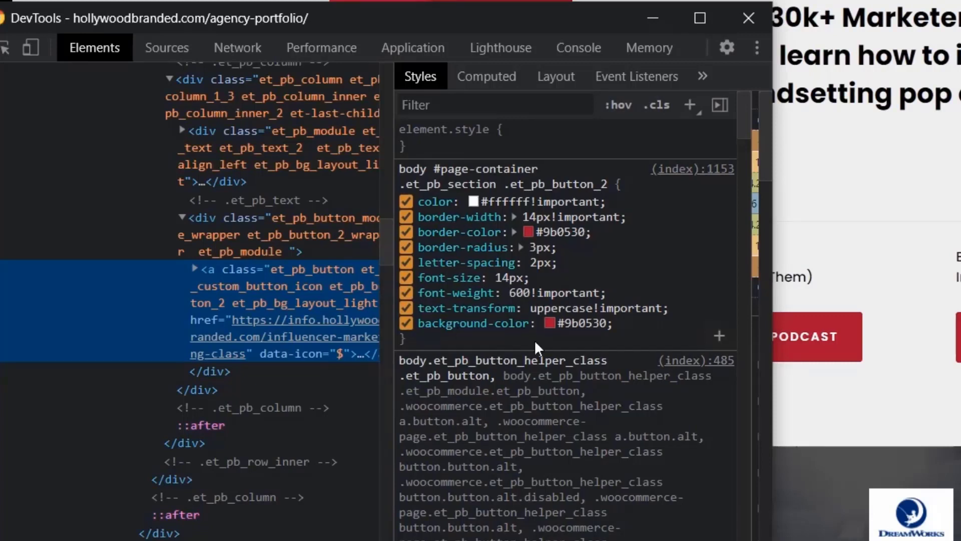
mouse_move(495, 341)
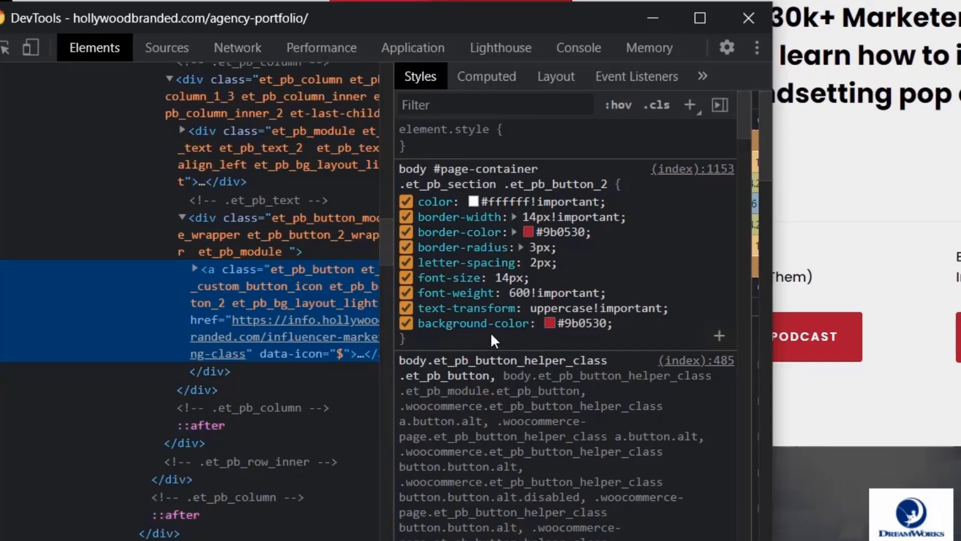
mouse_move(518, 237)
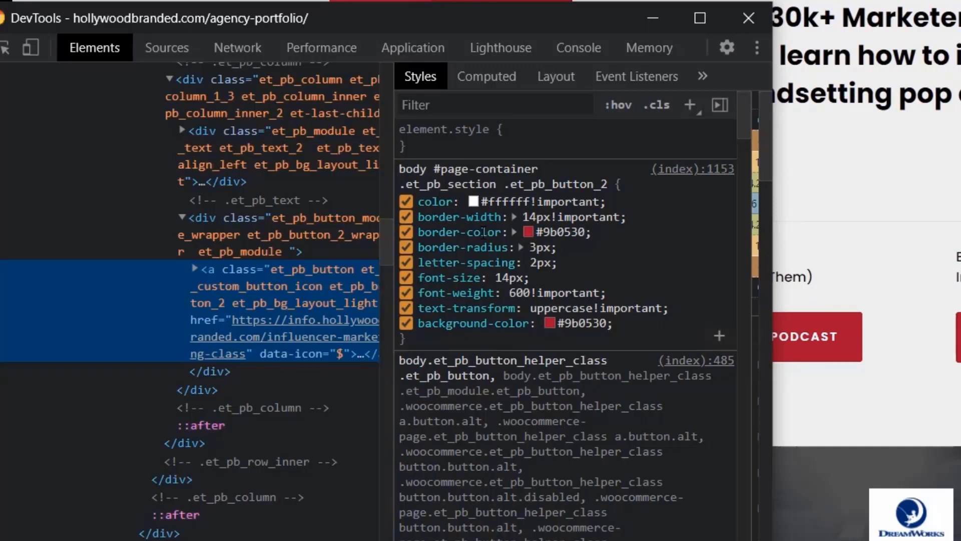
double_click(566, 201)
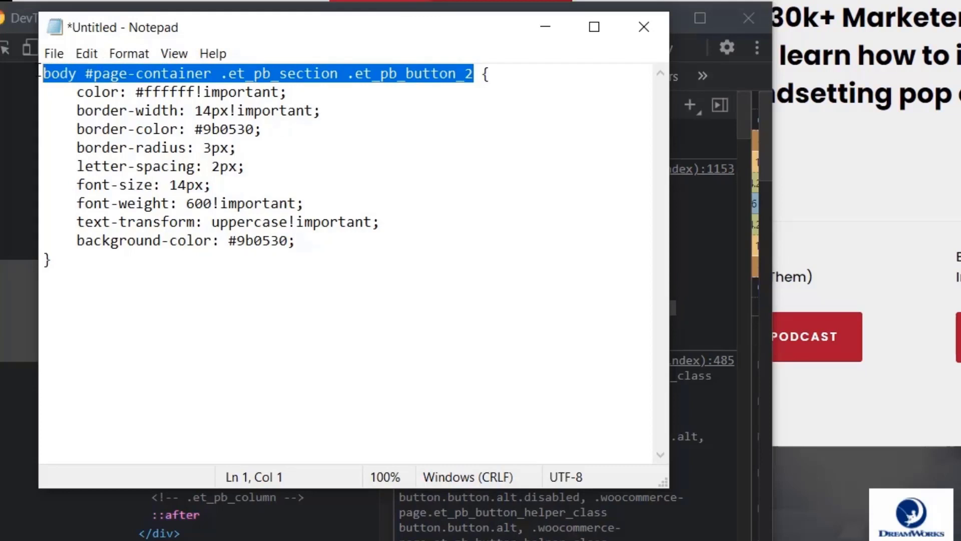
Step: Rename the pasted rule's selector to .burgundy-btn and strip every !important flag
text(. {)
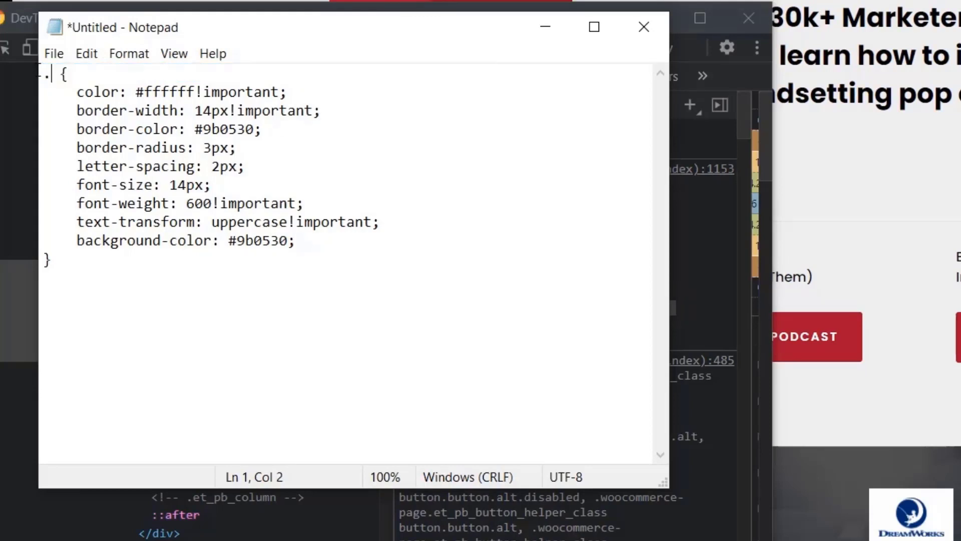
text(burgu)
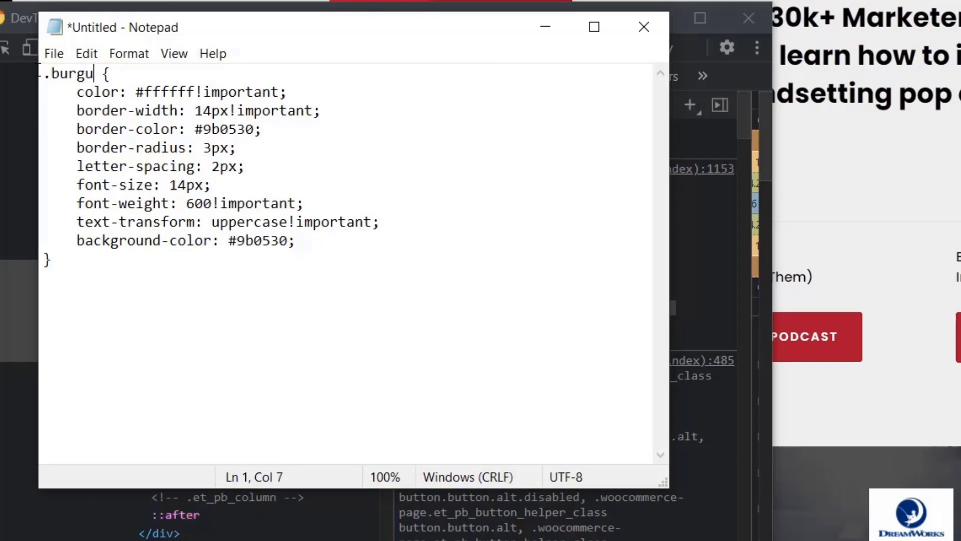
text(ndy-btn)
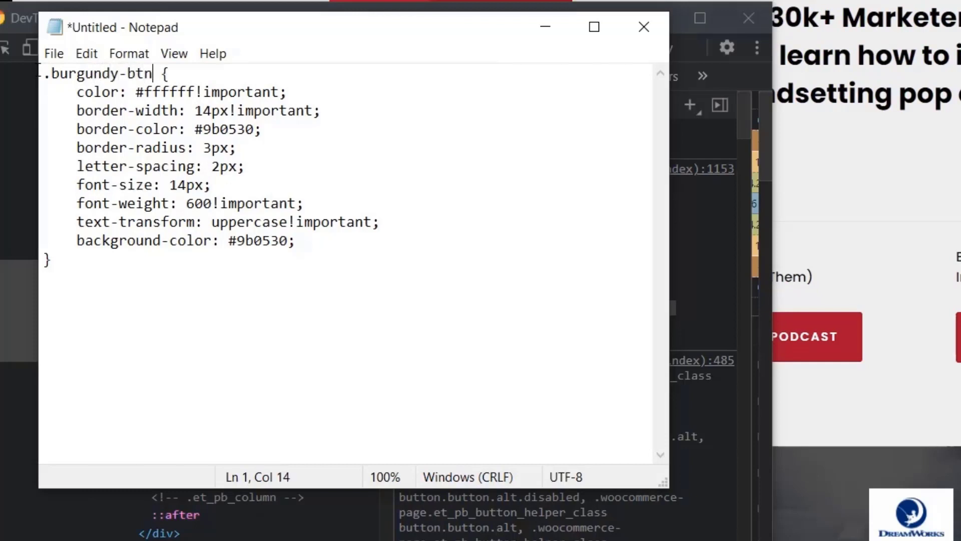
click(196, 92)
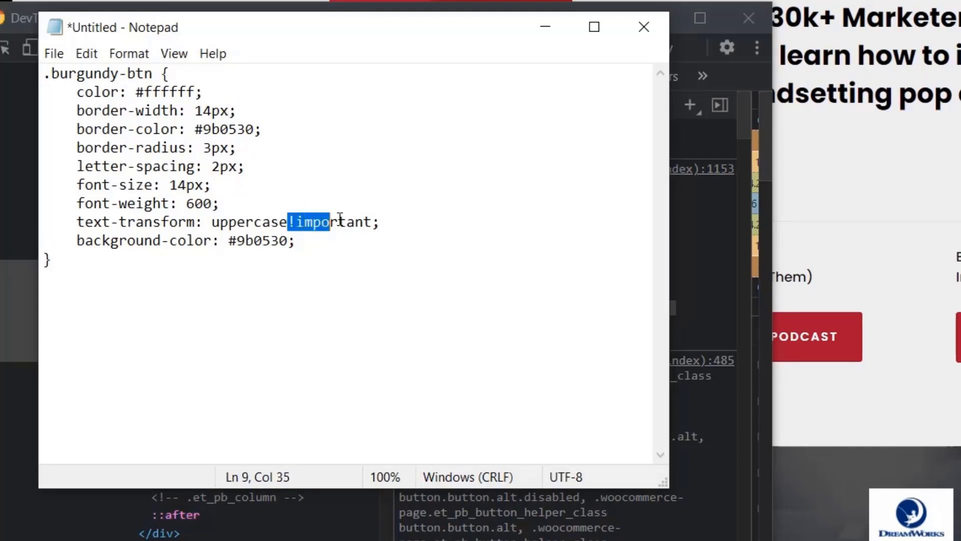
key(Delete)
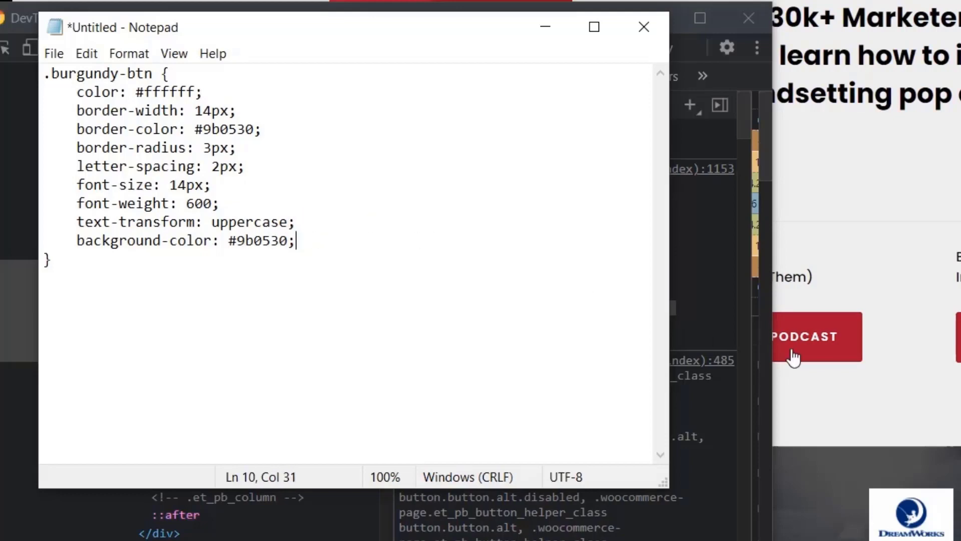
Step: Inspect the Listen to our Podcast button and force its :hover state via :hov
right_click(487, 334)
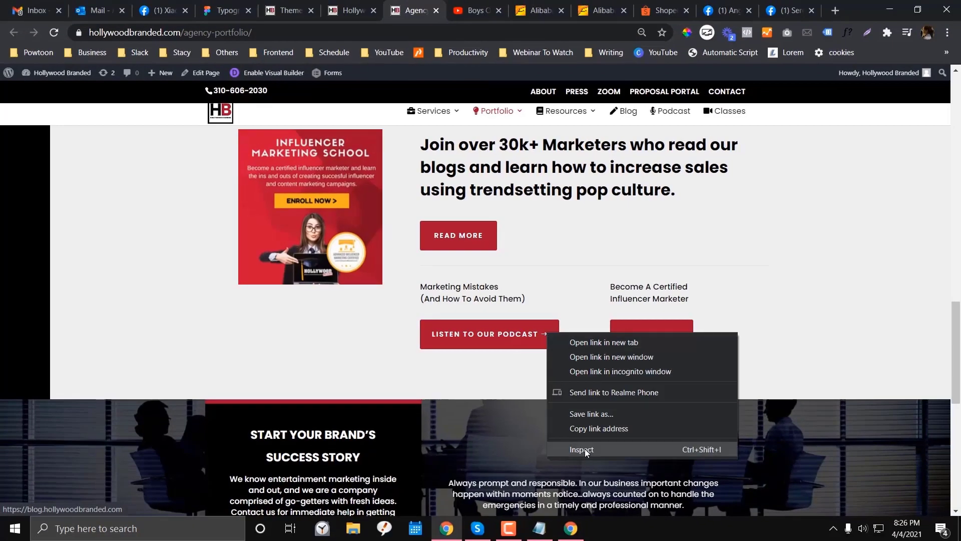
click(582, 452)
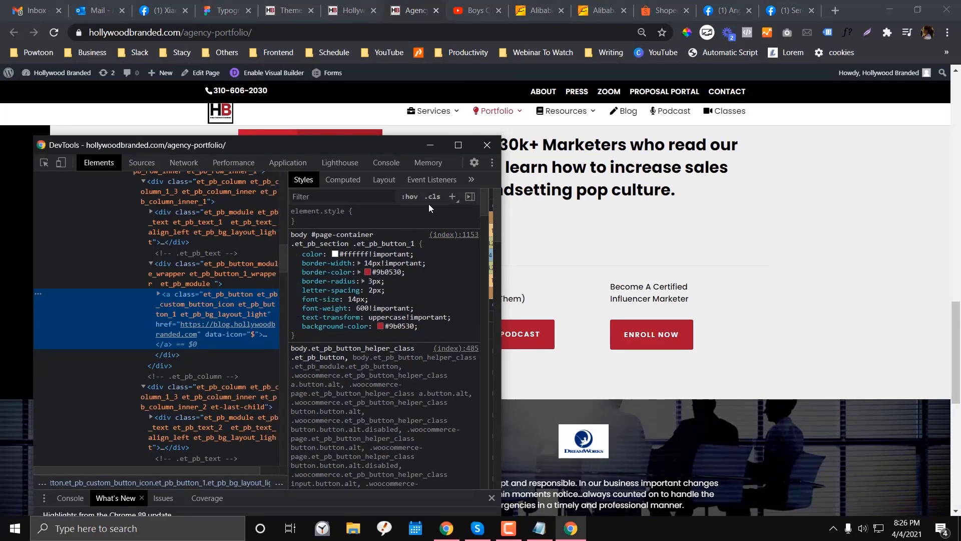
click(408, 196)
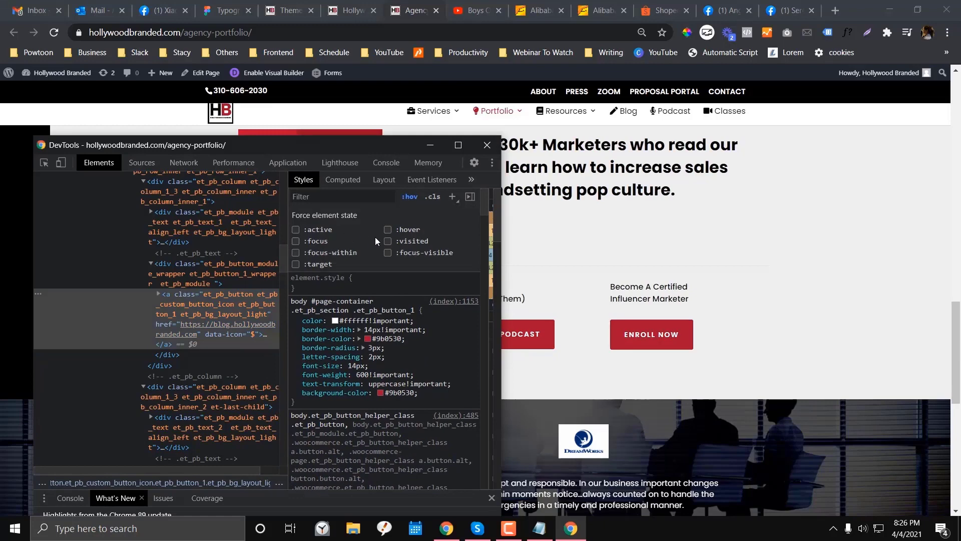
click(387, 229)
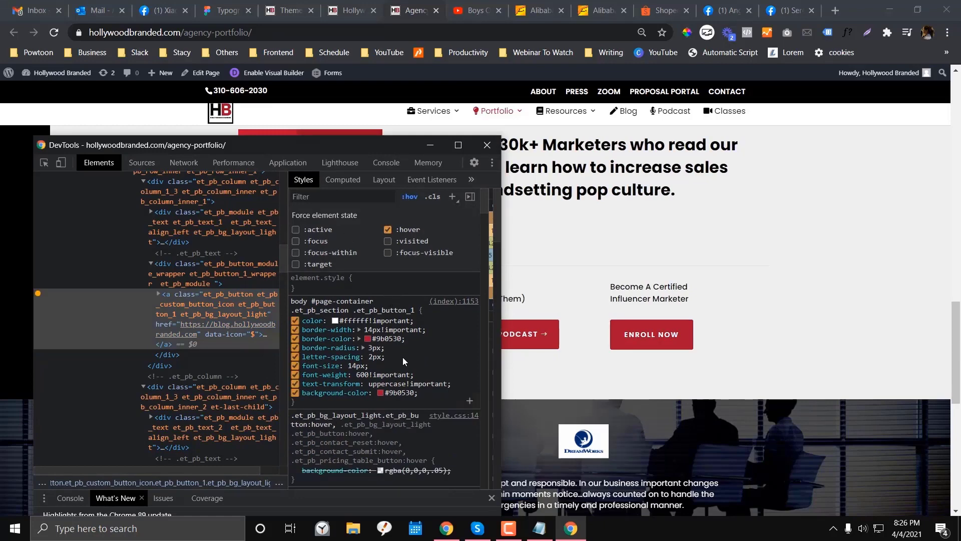
scroll(down, 3)
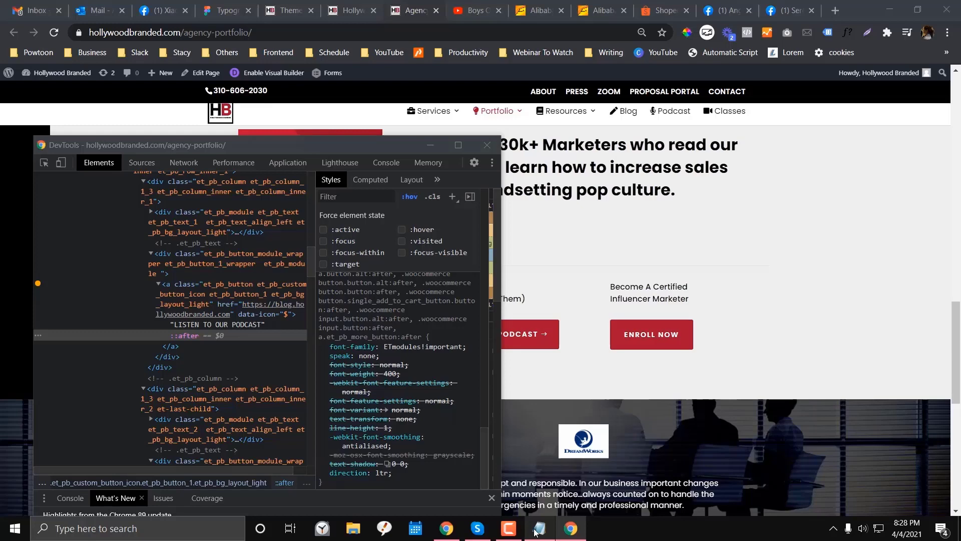
Step: Select the button's ::after pseudo-element and disable the unwanted properties in its rule
click(536, 532)
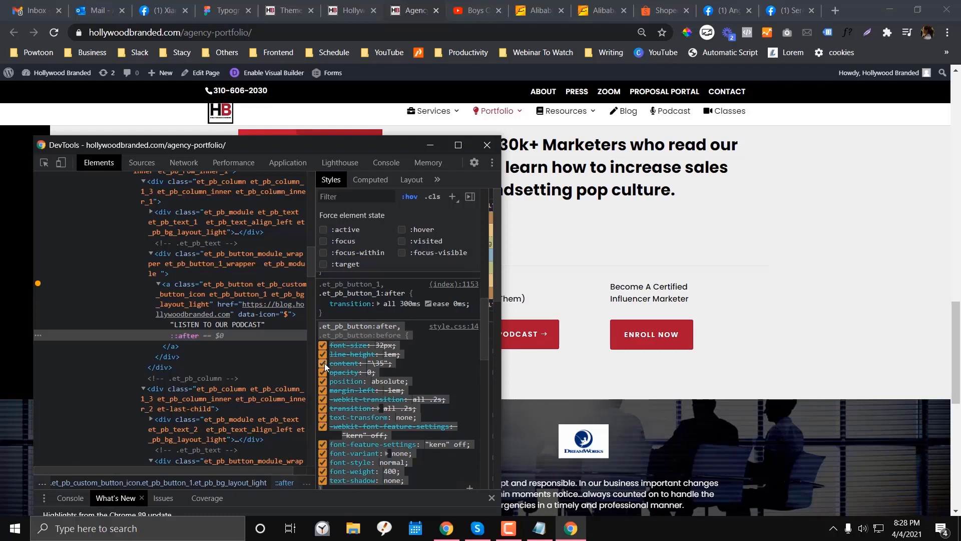
click(323, 363)
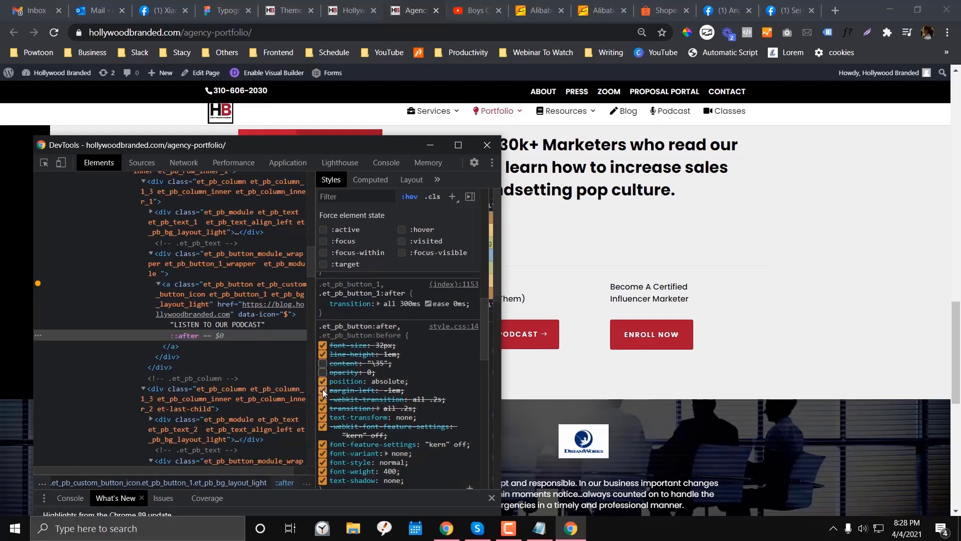
scroll(down, 3)
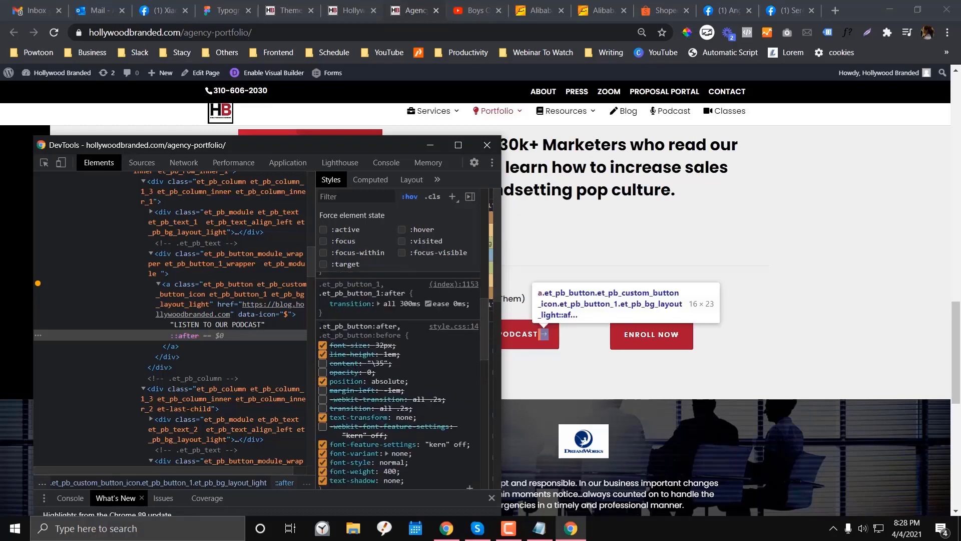
scroll(down, 3)
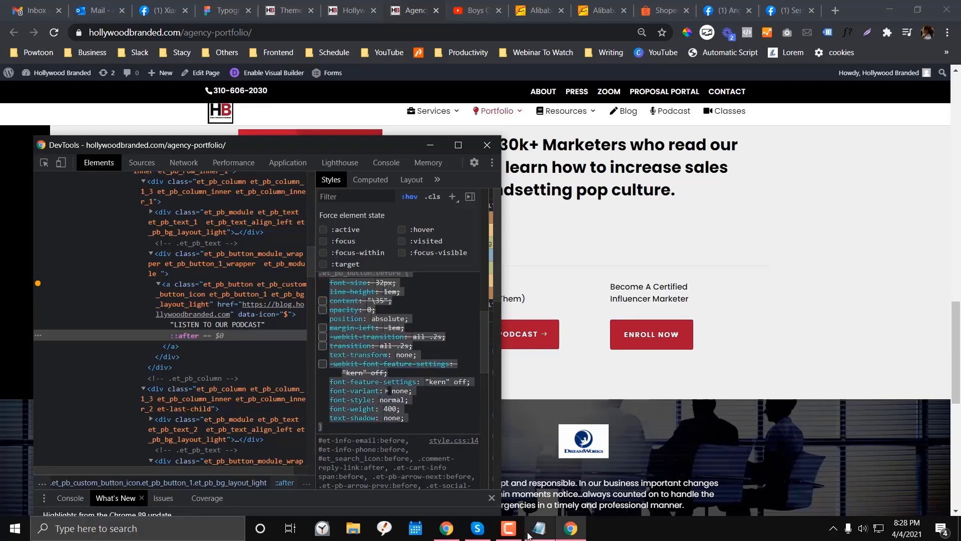
Step: In Notepad, replace the et_pb_button selectors with .burgundy-btn:after/:before and select all CSS
click(536, 532)
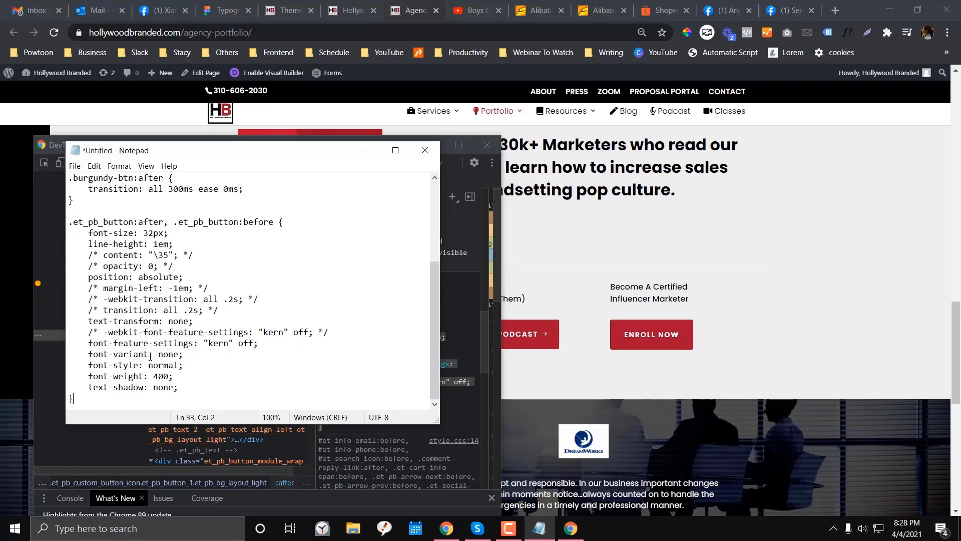
scroll(up, 3)
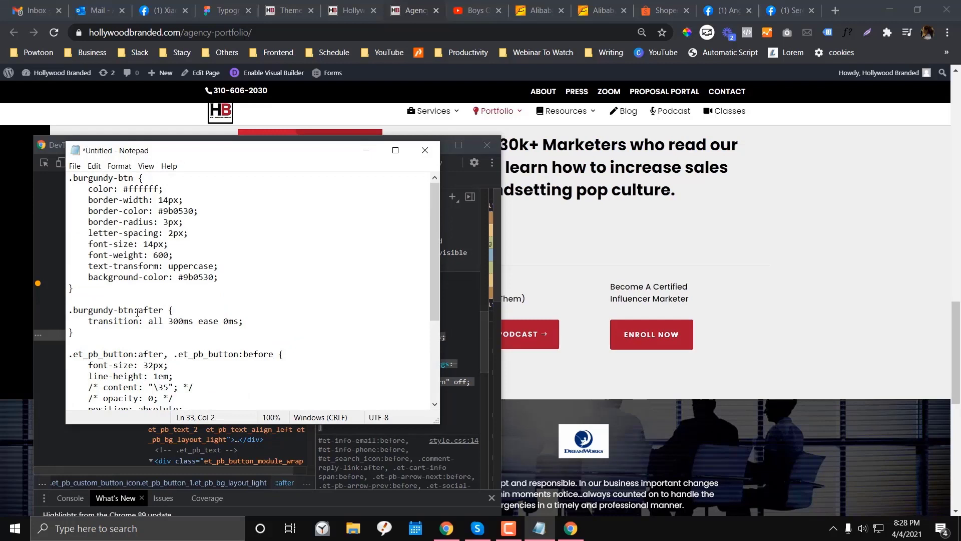
double_click(100, 309)
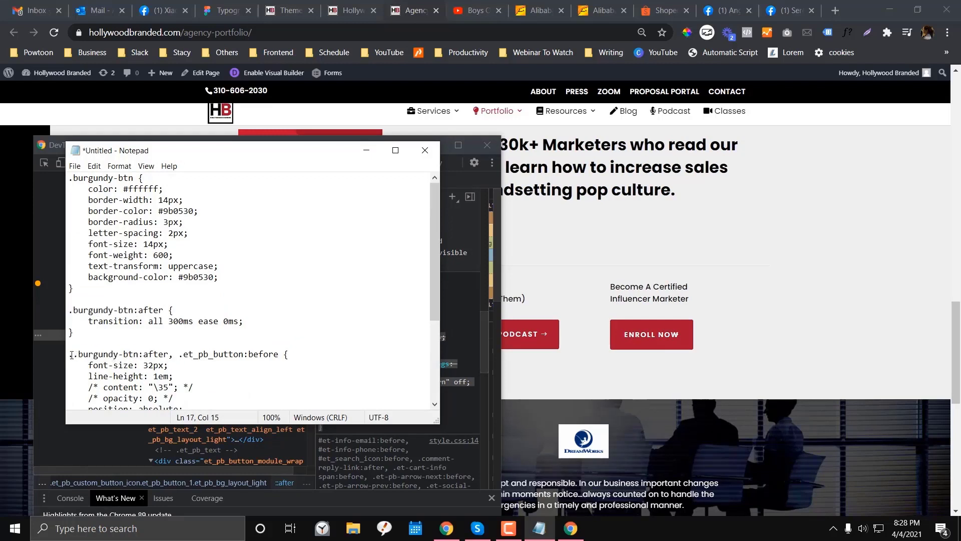
double_click(188, 355)
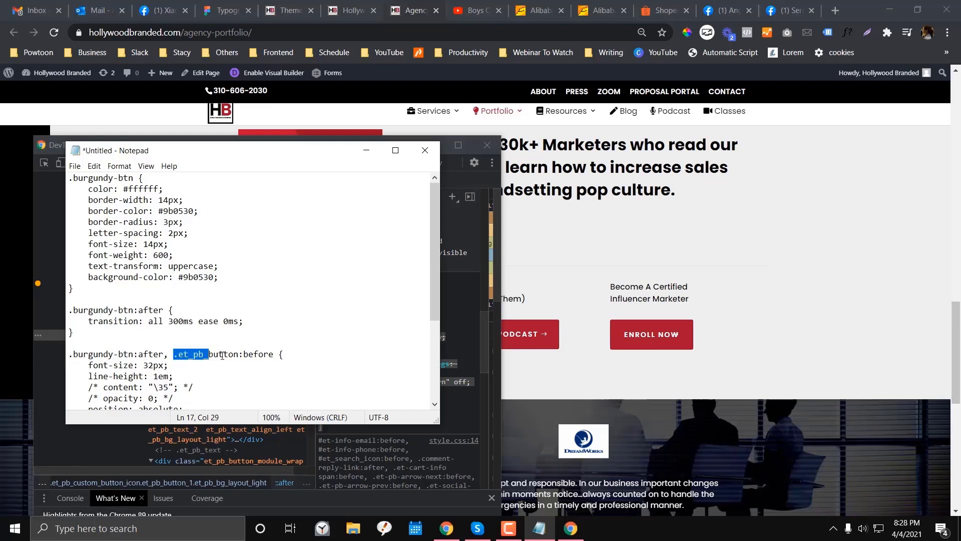
key(Delete)
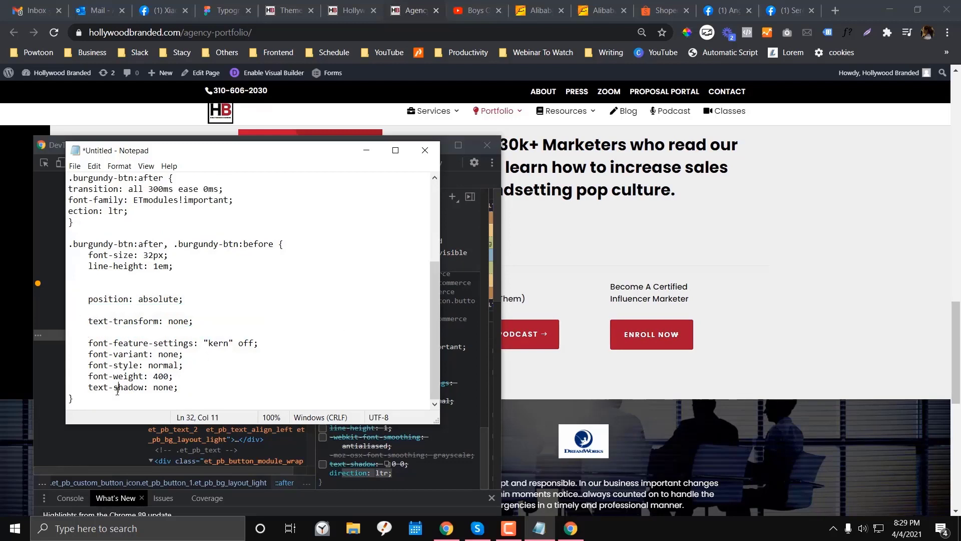
key(ctrl+a)
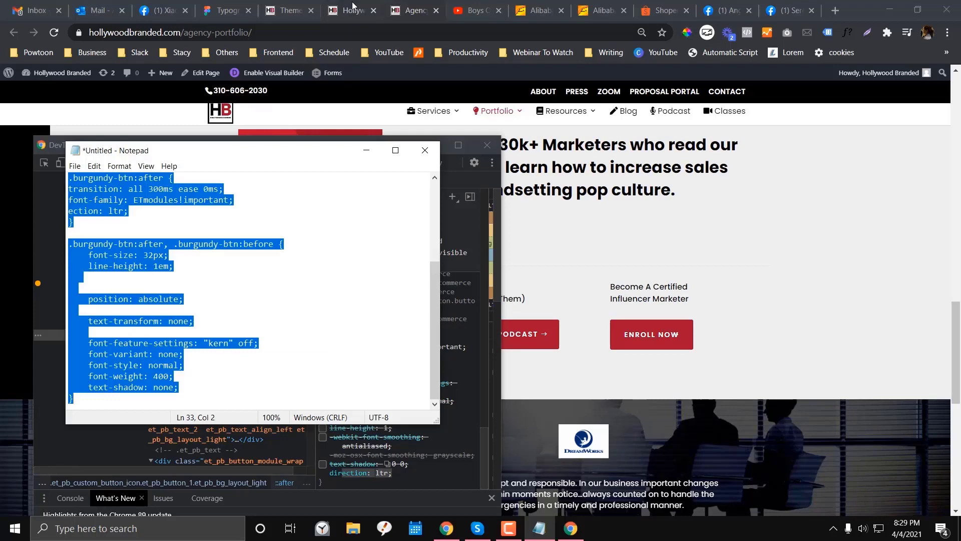
Step: Type a /* Global Buttons */ comment in Custom CSS and paste the burgundy-btn rules below
click(288, 11)
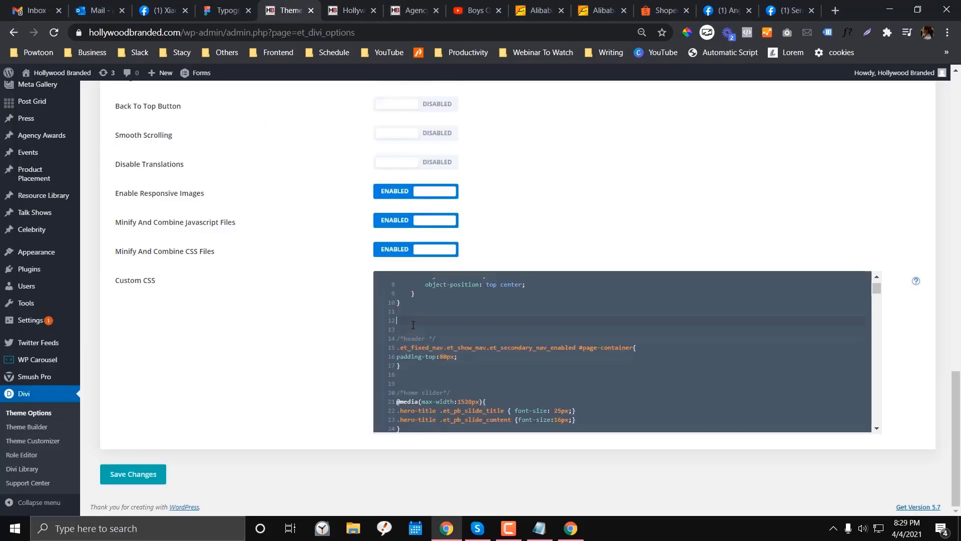
text(/*)
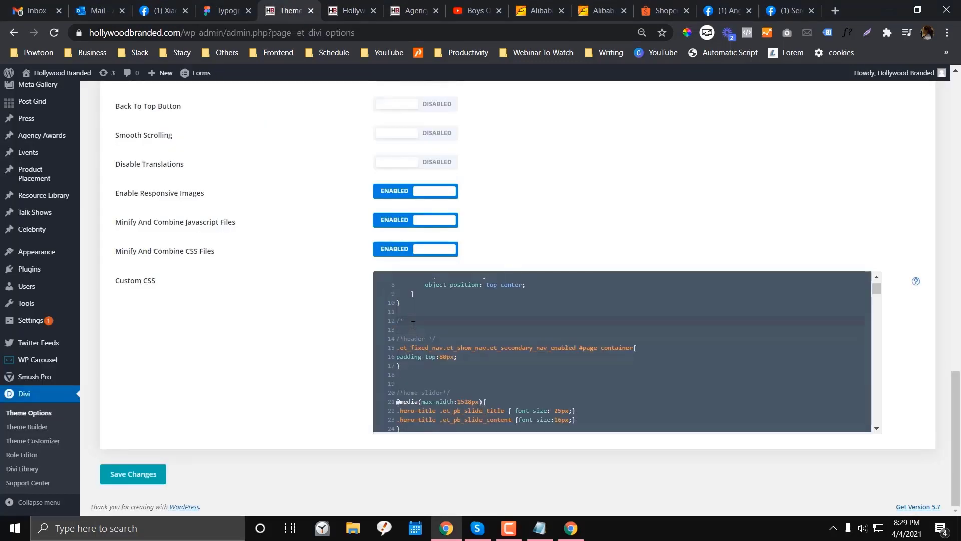
text(Global Buttons *)
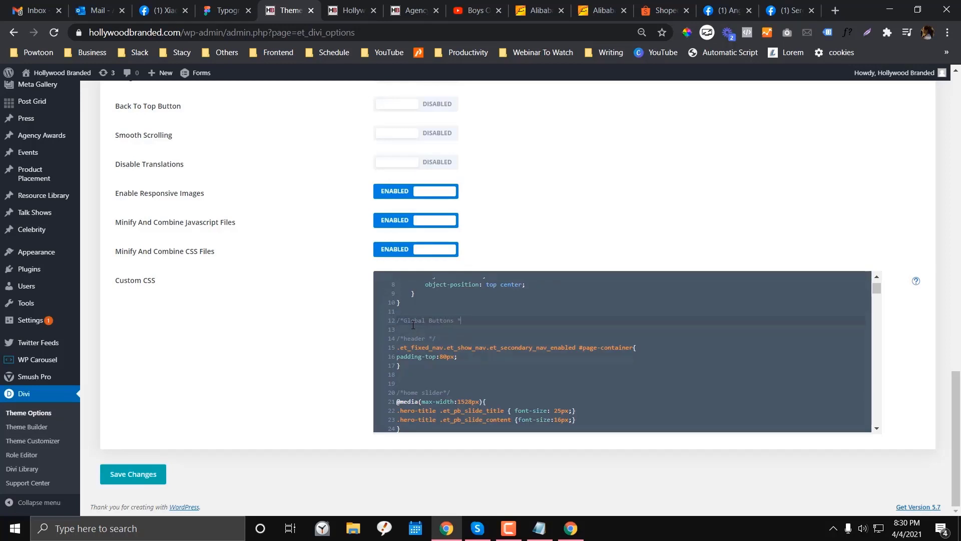
scroll(down, 3)
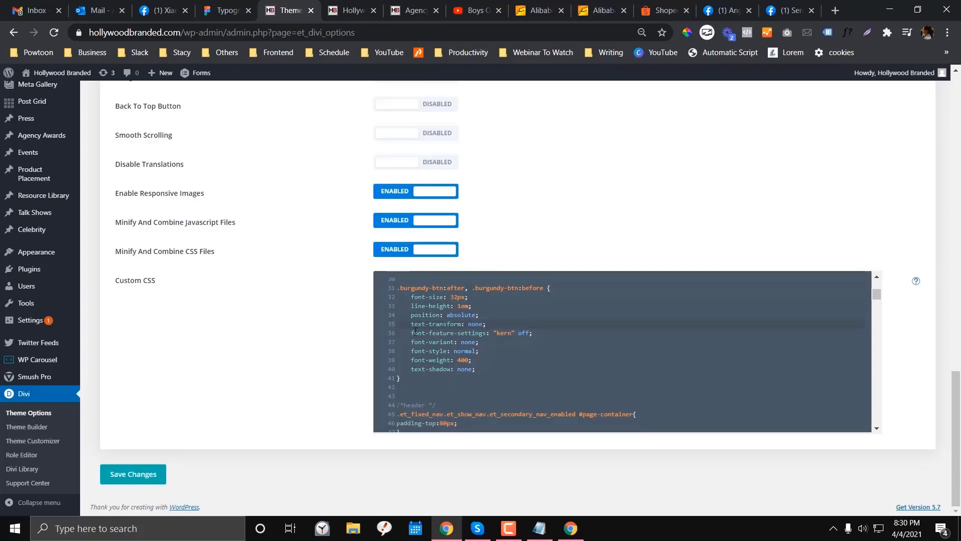
scroll(up, 3)
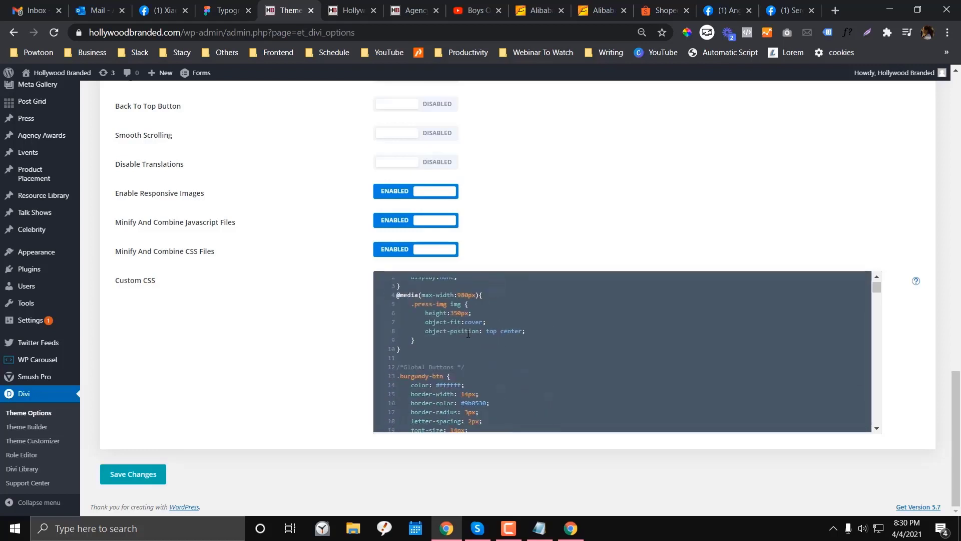
scroll(down, 3)
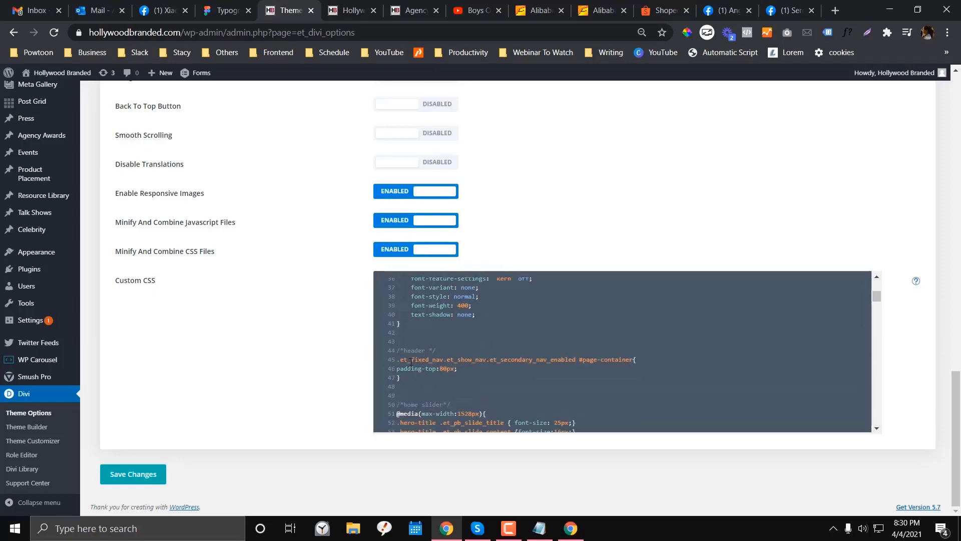
Step: Switch to the site tab and scroll down to the Visit Our Press button
click(351, 11)
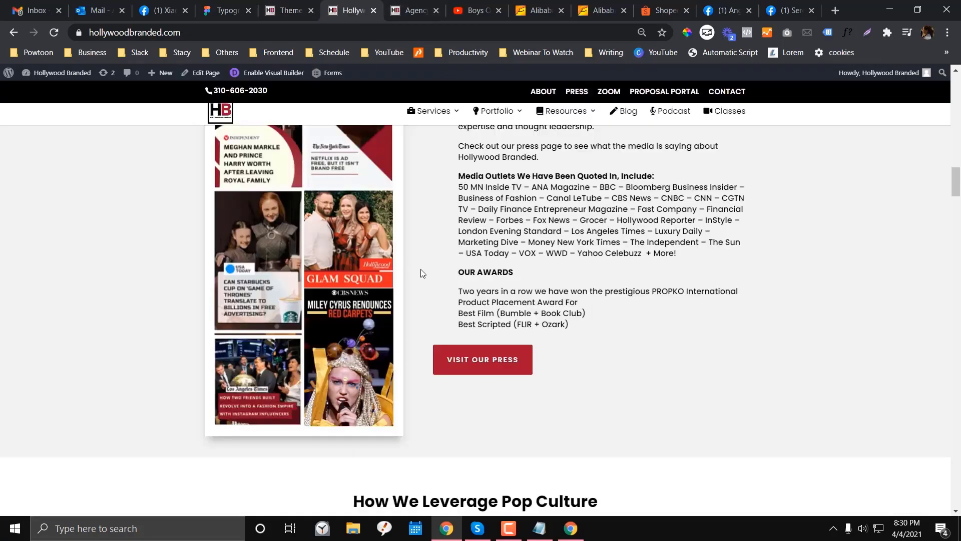
scroll(down, 3)
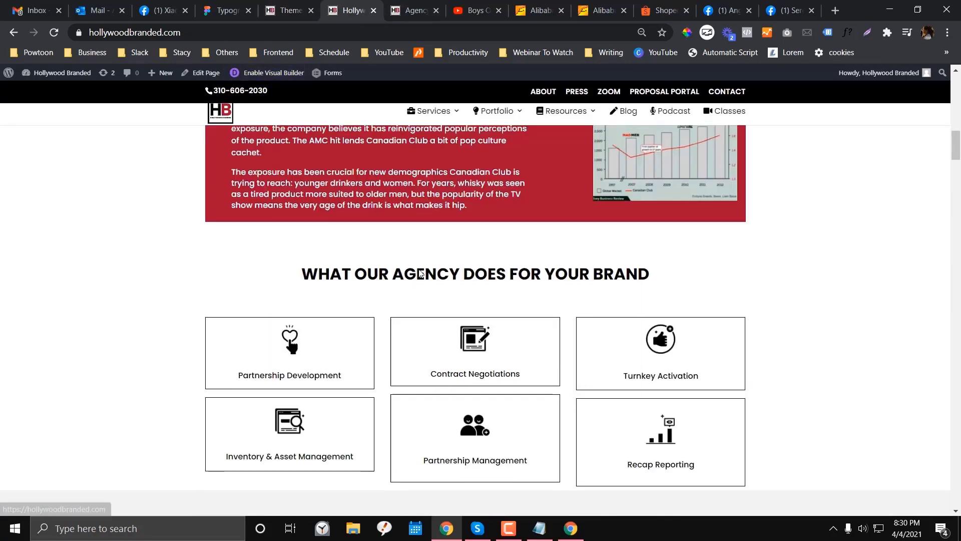
scroll(up, 3)
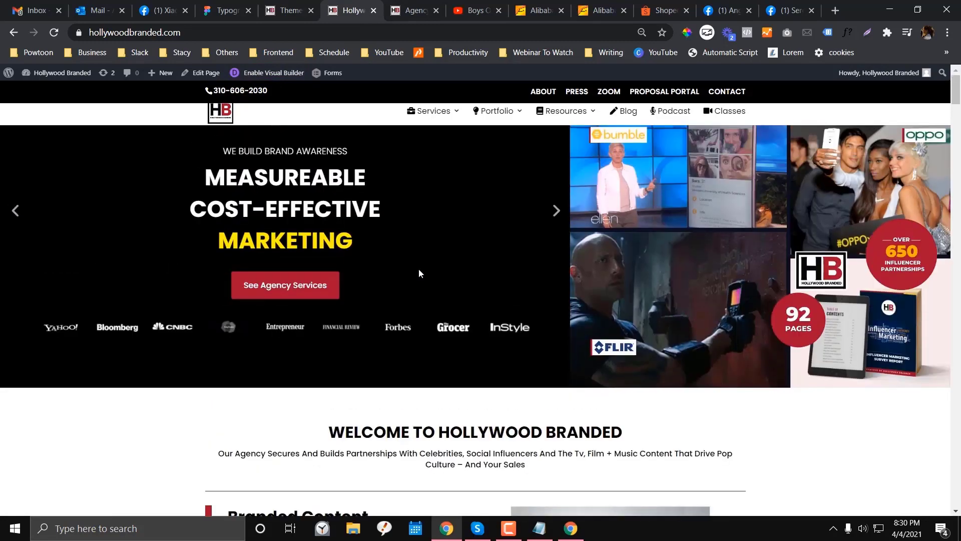
scroll(down, 3)
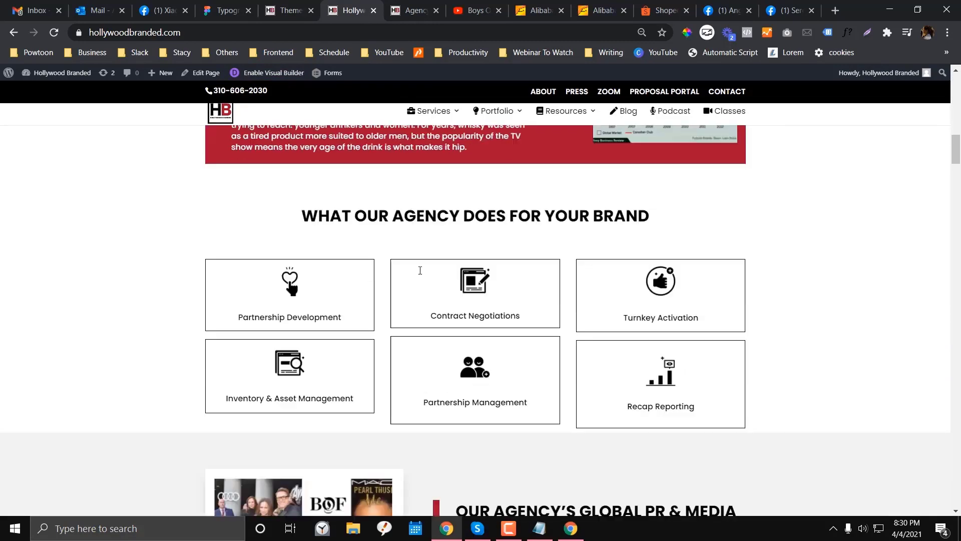
scroll(down, 3)
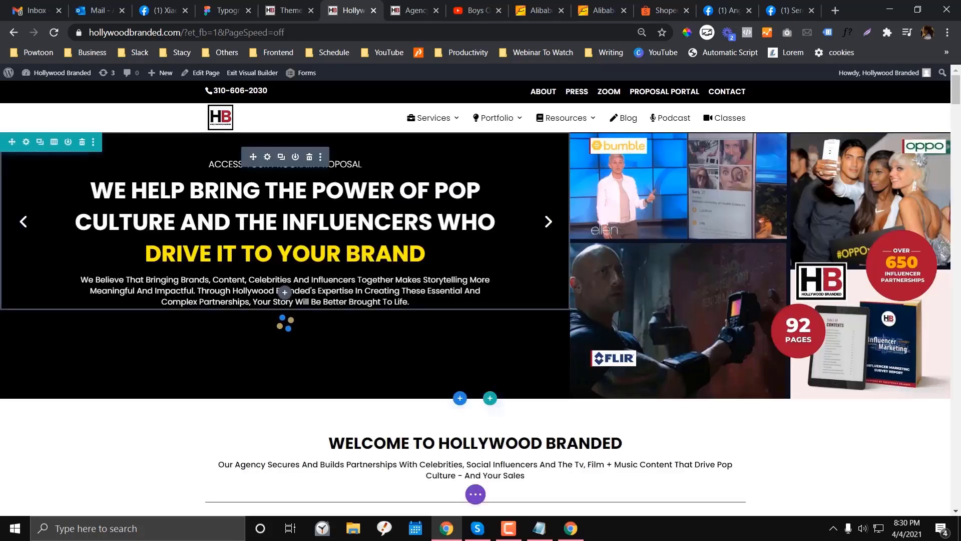
scroll(down, 3)
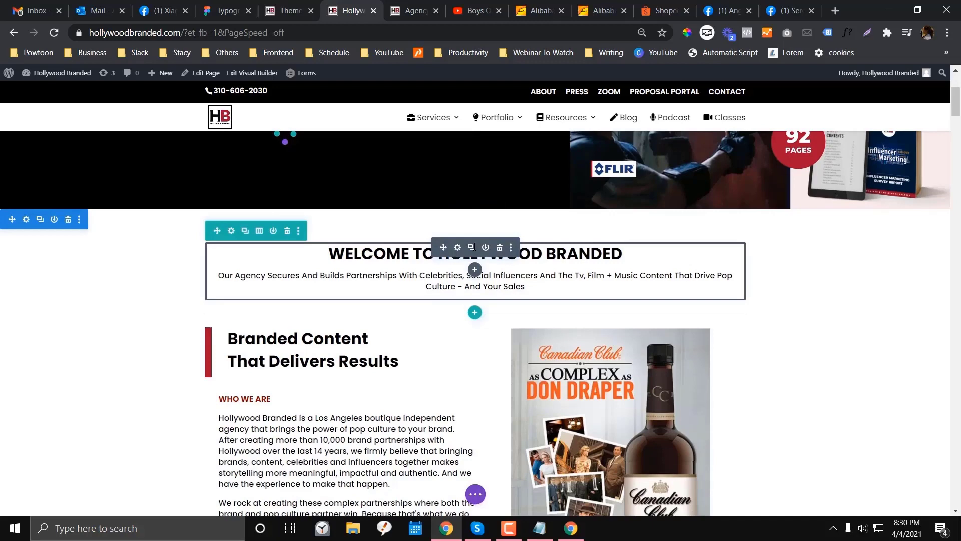
scroll(down, 3)
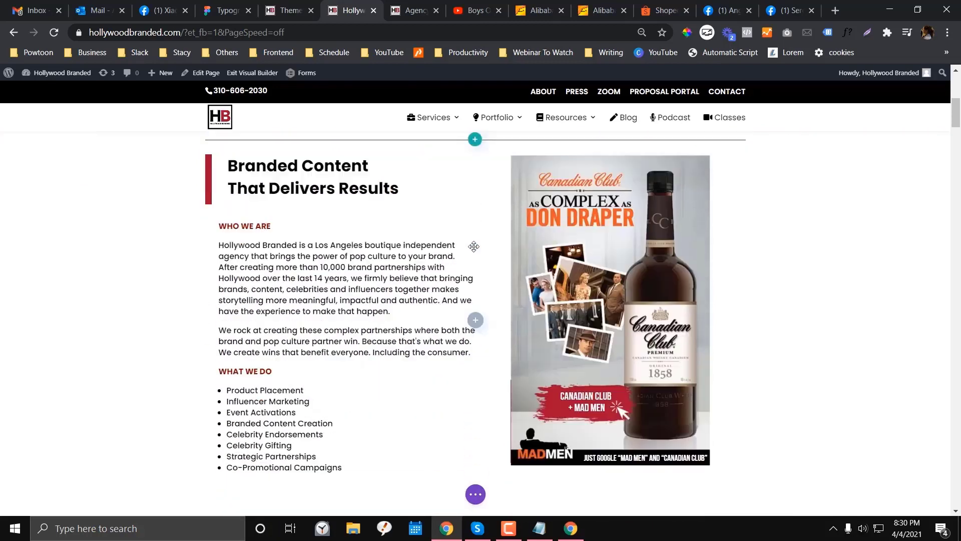
scroll(down, 3)
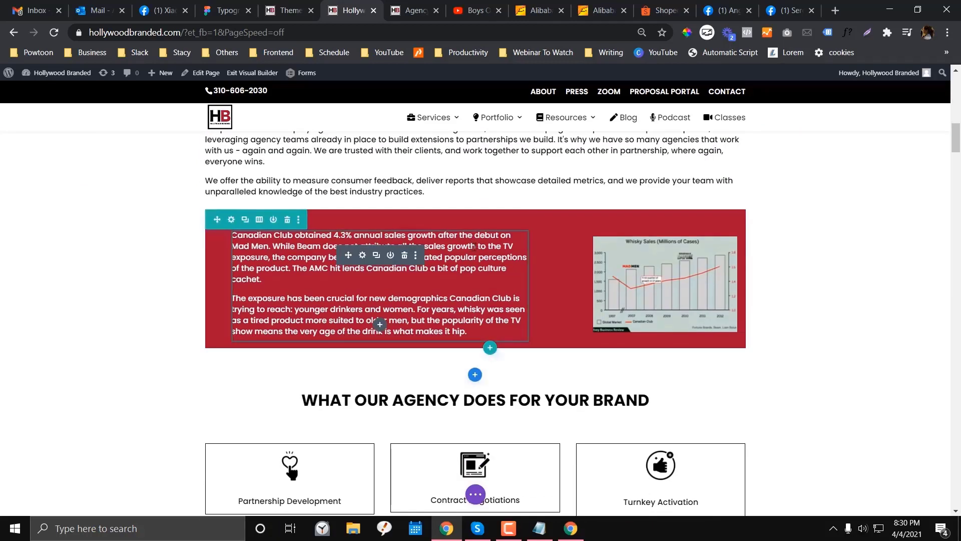
scroll(down, 3)
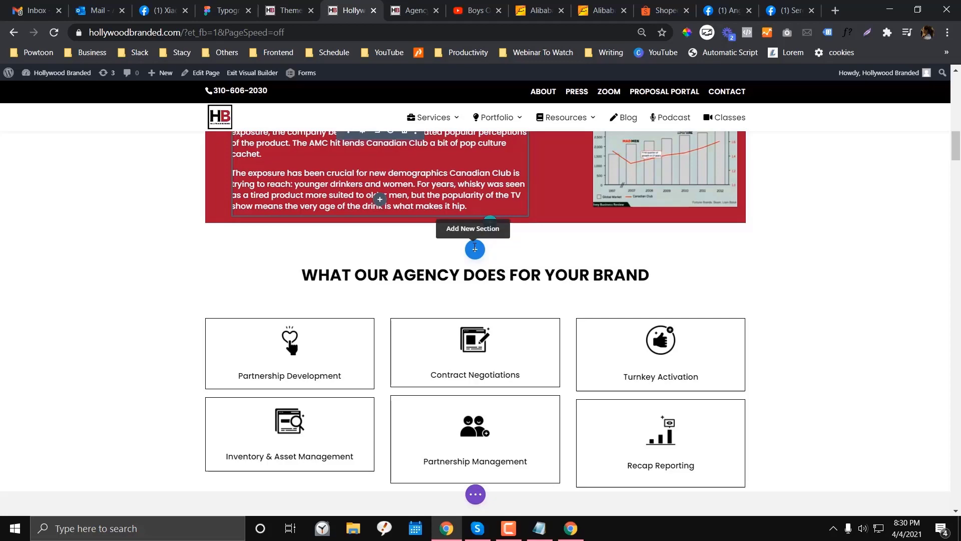
scroll(up, 3)
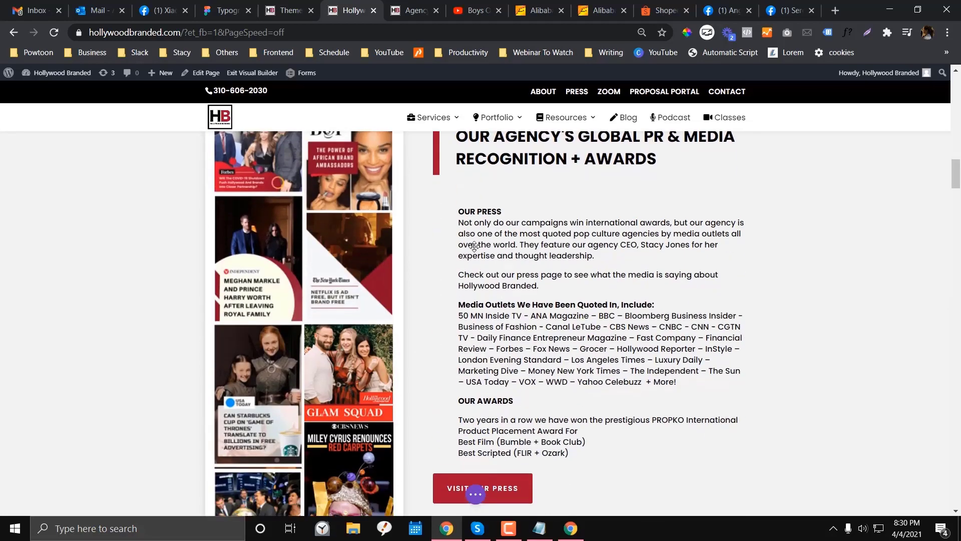
scroll(down, 3)
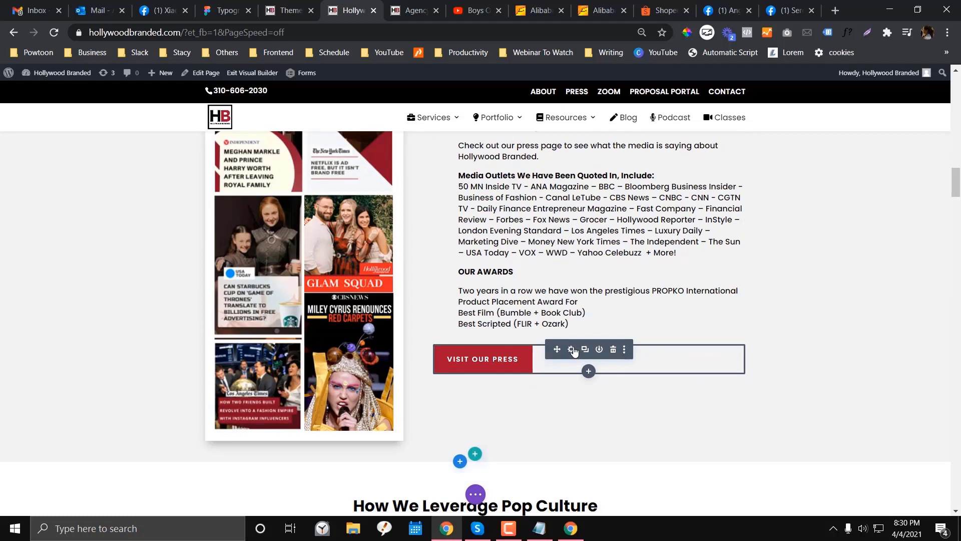
Step: Turn off Use Custom Styles on the Visit Our Press button and give it CSS class burgundy-btn
click(570, 355)
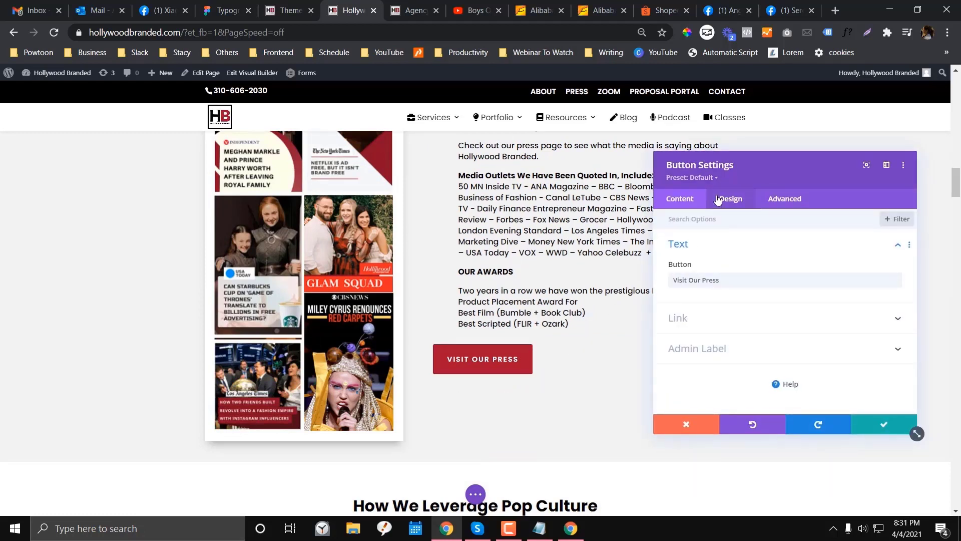
click(731, 199)
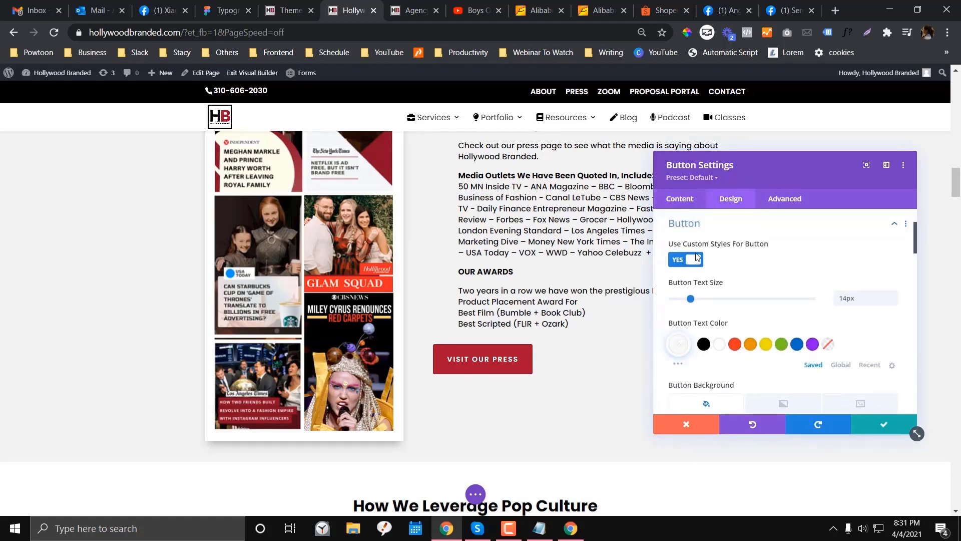
click(691, 260)
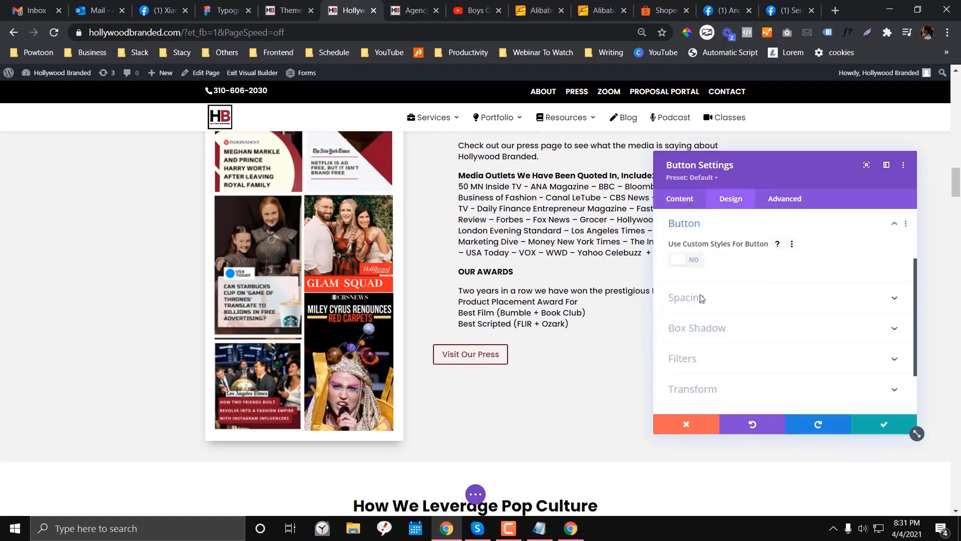
click(783, 199)
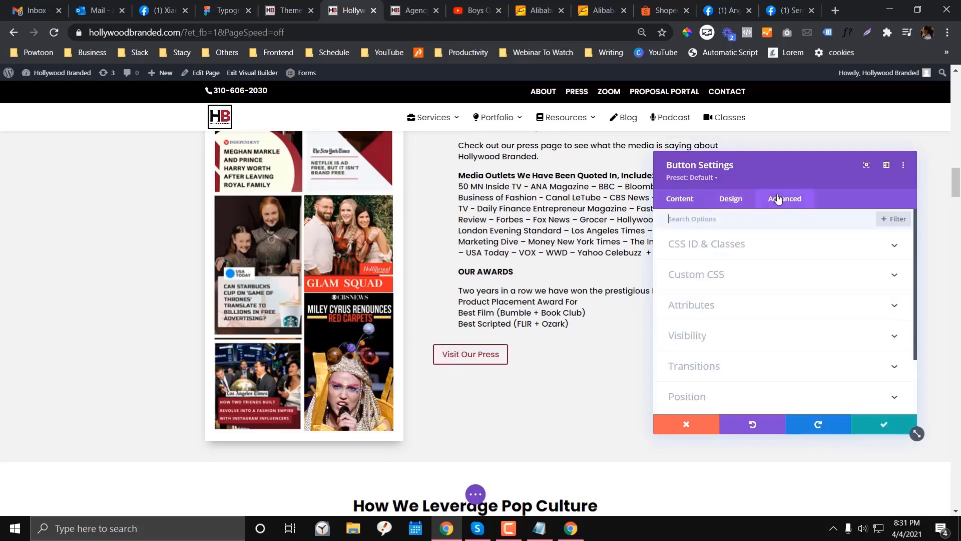
click(706, 244)
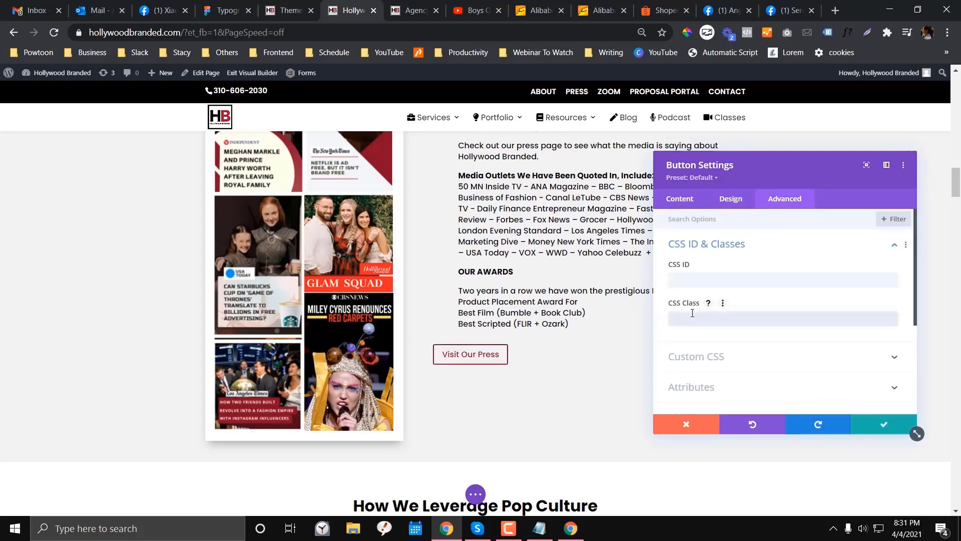
text(burgundy-btn)
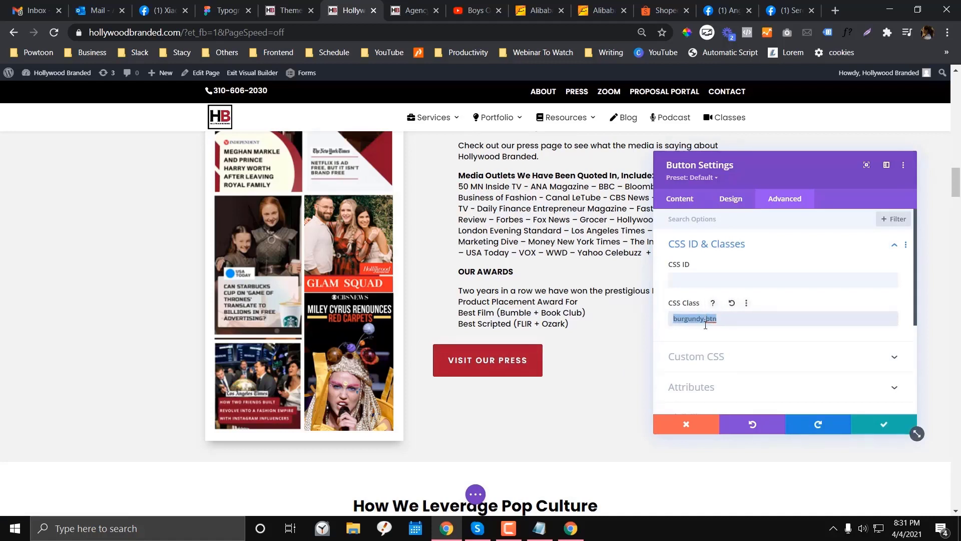
click(882, 424)
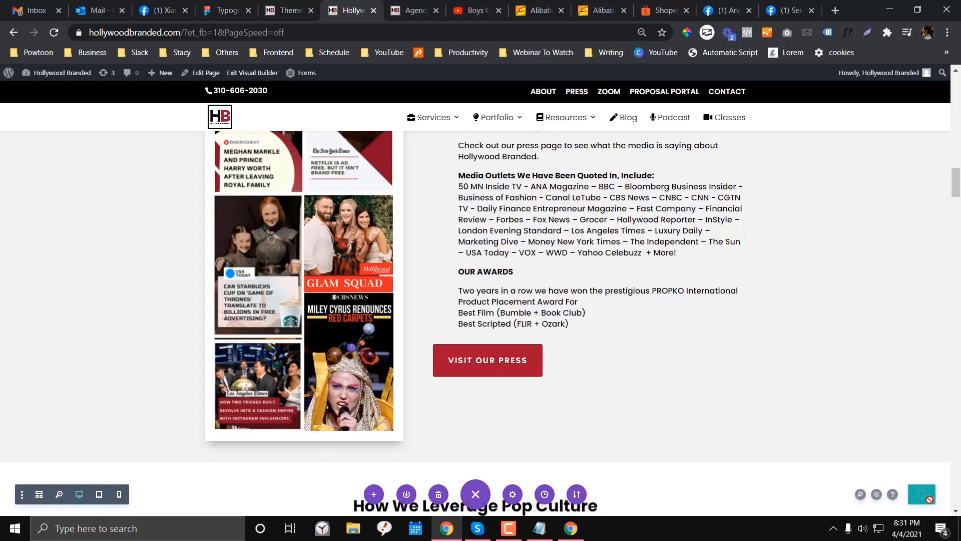
mouse_move(569, 404)
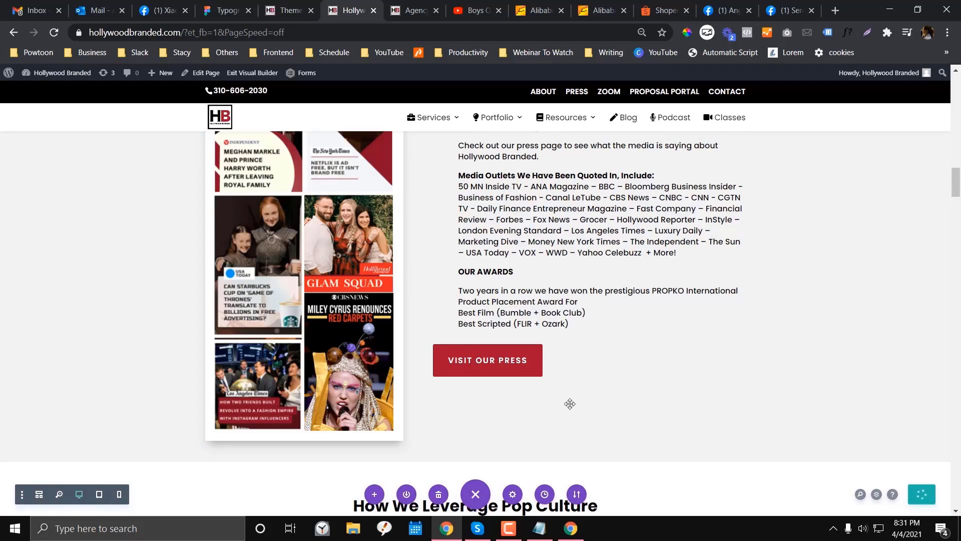
Step: Save the page and scroll the live homepage to inspect the burgundy Visit Our Press button
click(487, 366)
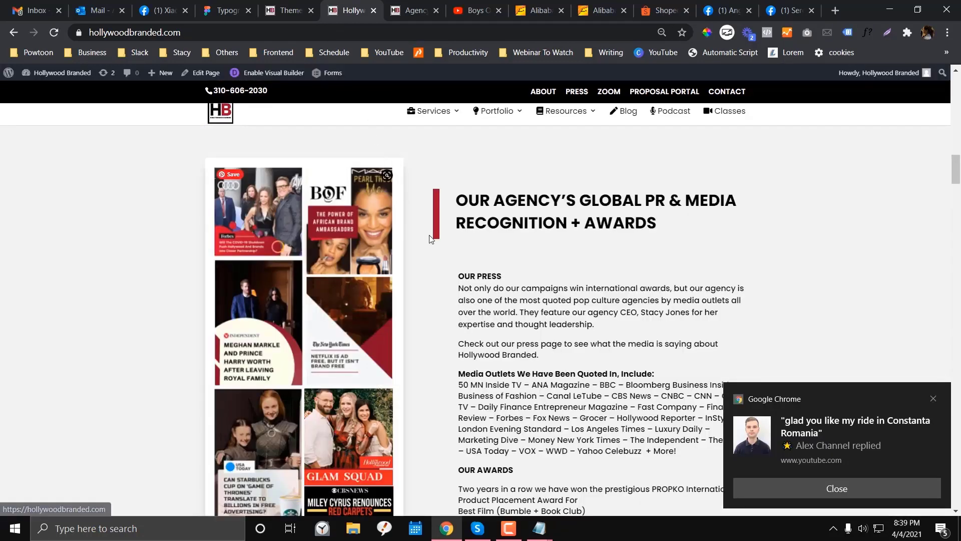
scroll(down, 3)
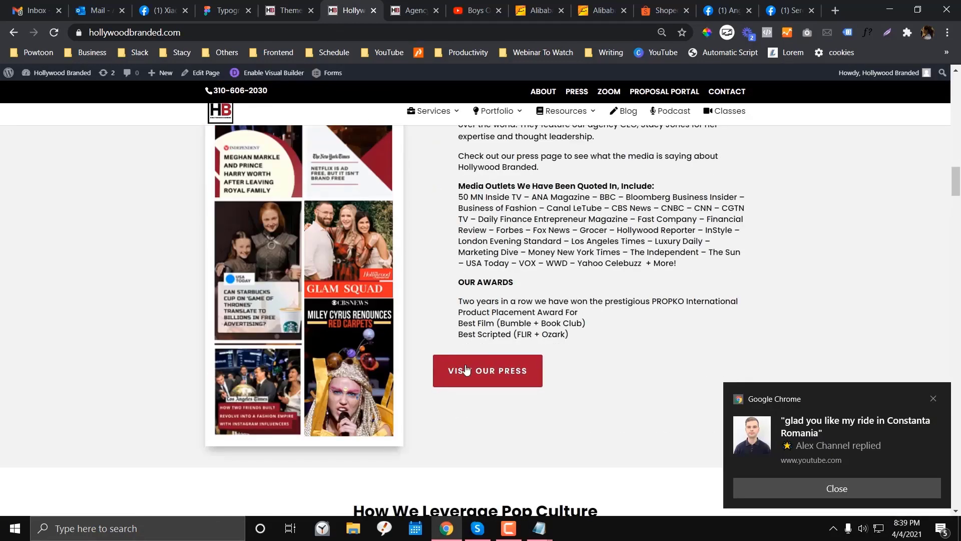
mouse_move(485, 369)
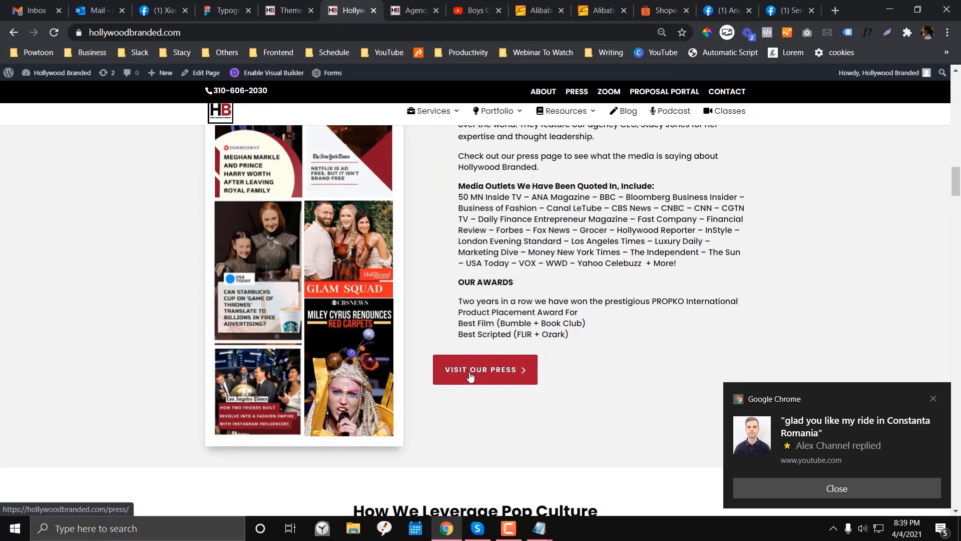
scroll(down, 3)
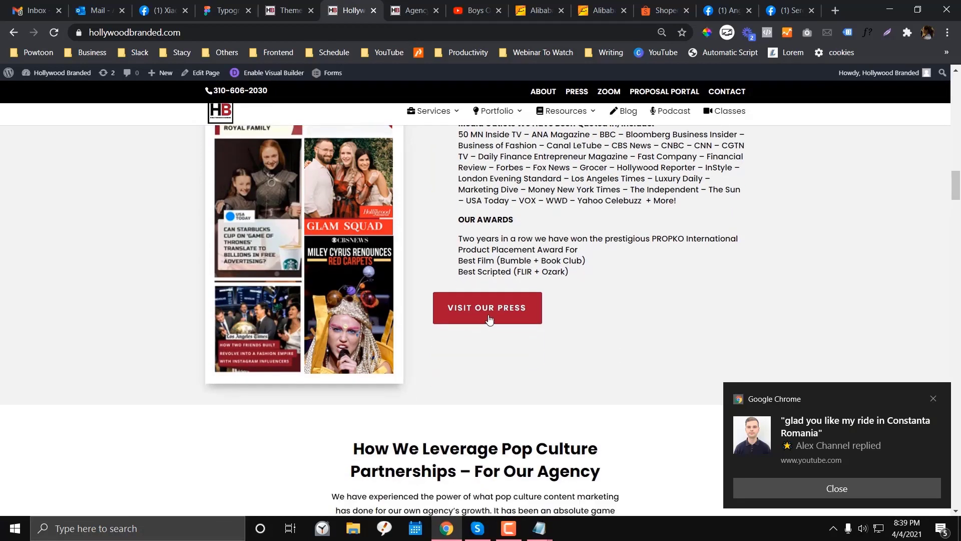
scroll(down, 3)
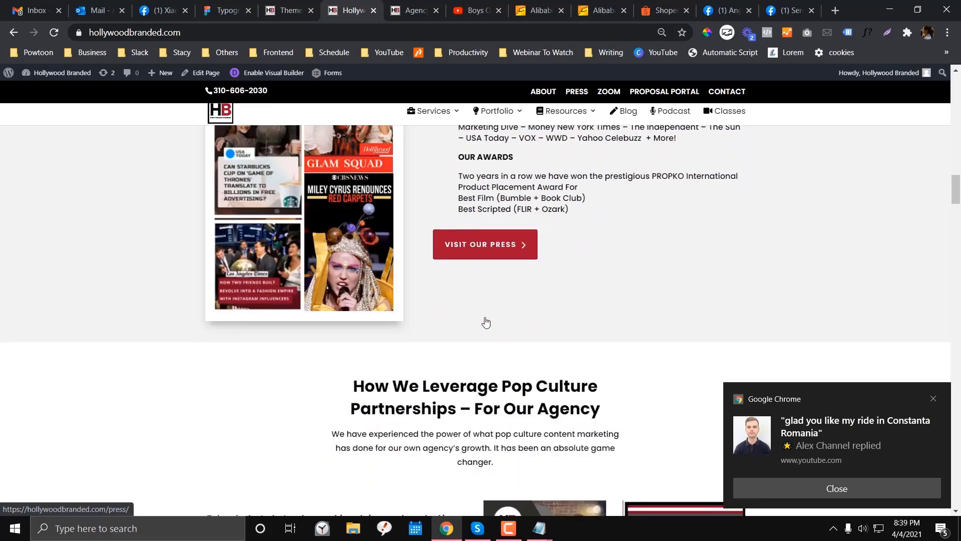
mouse_move(945, 415)
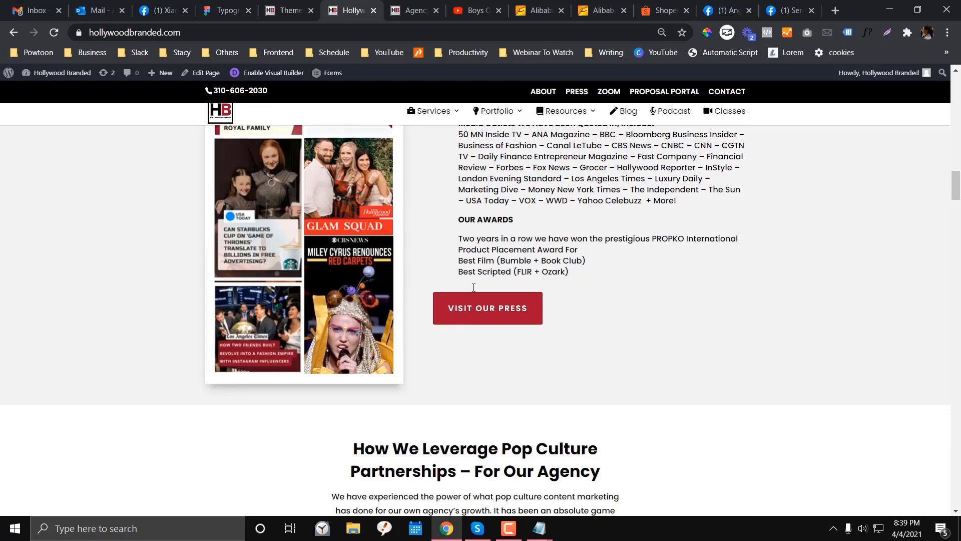
scroll(up, 3)
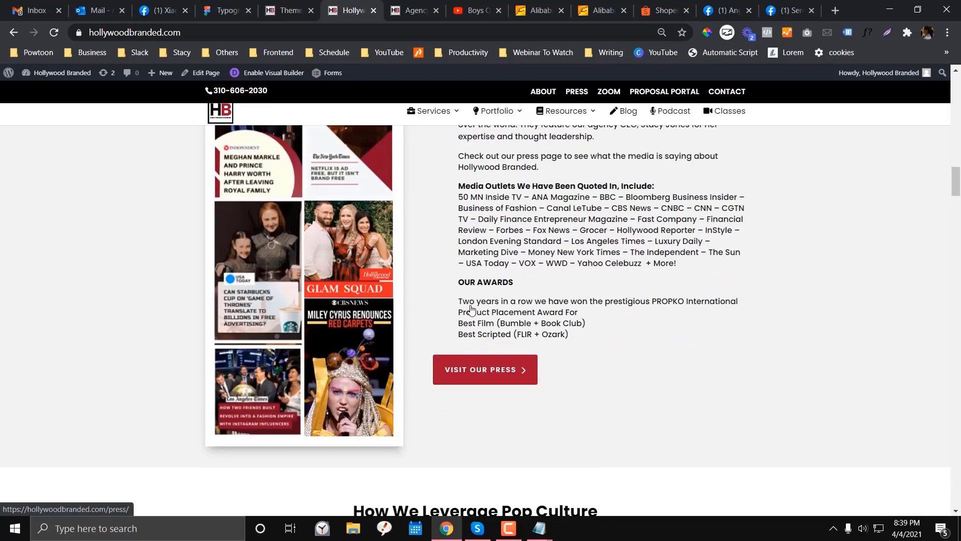
scroll(up, 3)
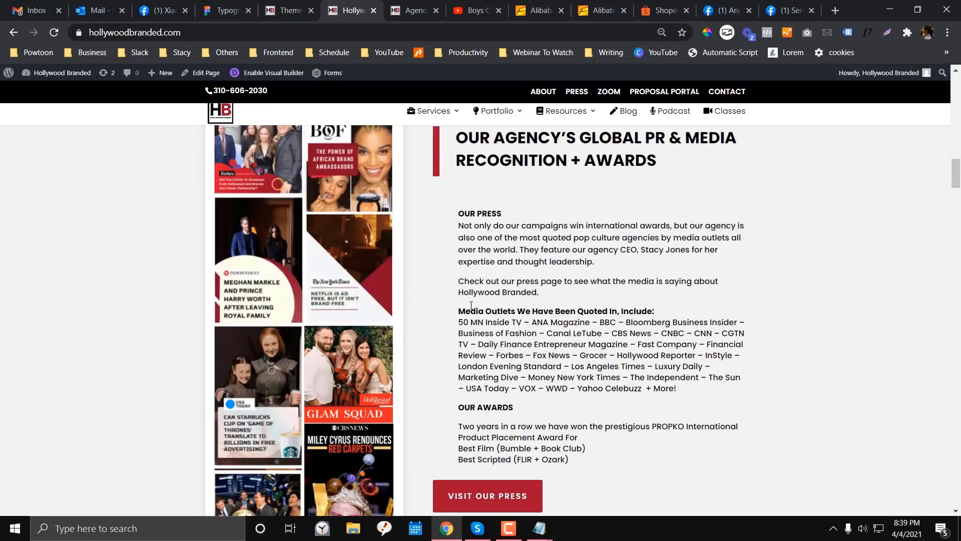
scroll(down, 3)
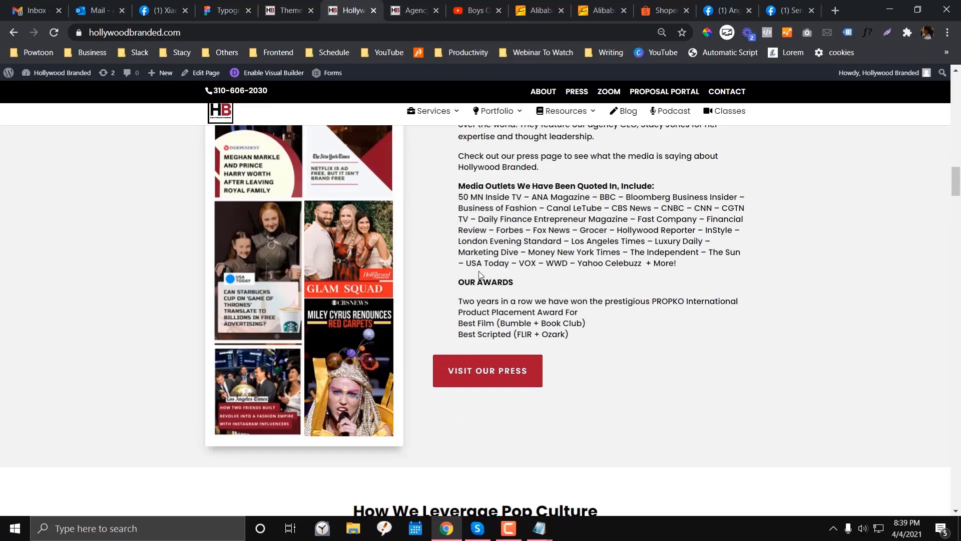
scroll(down, 3)
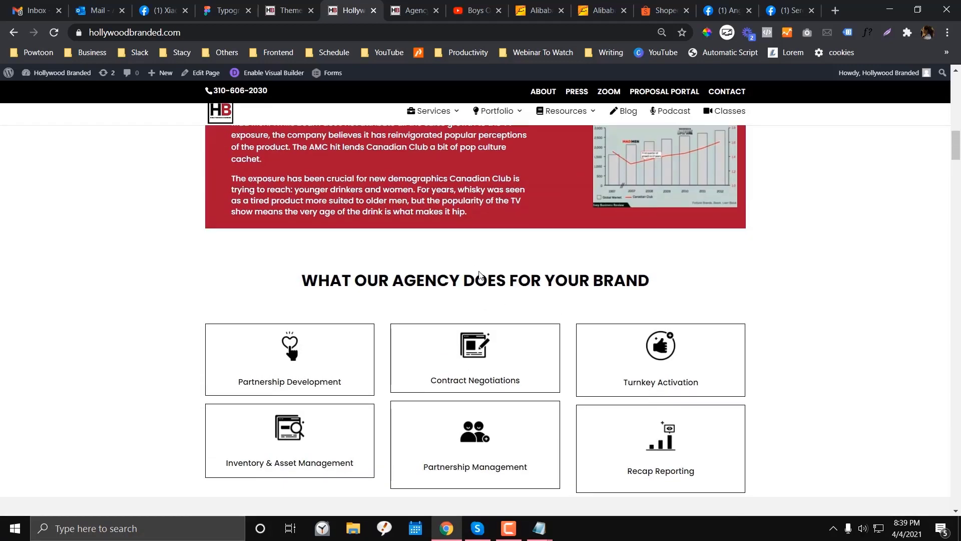
scroll(up, 3)
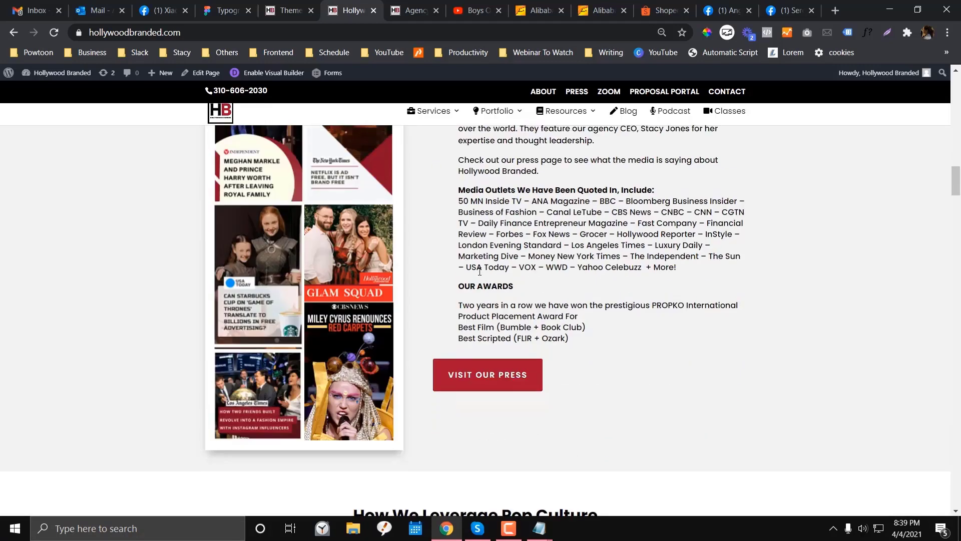
scroll(down, 3)
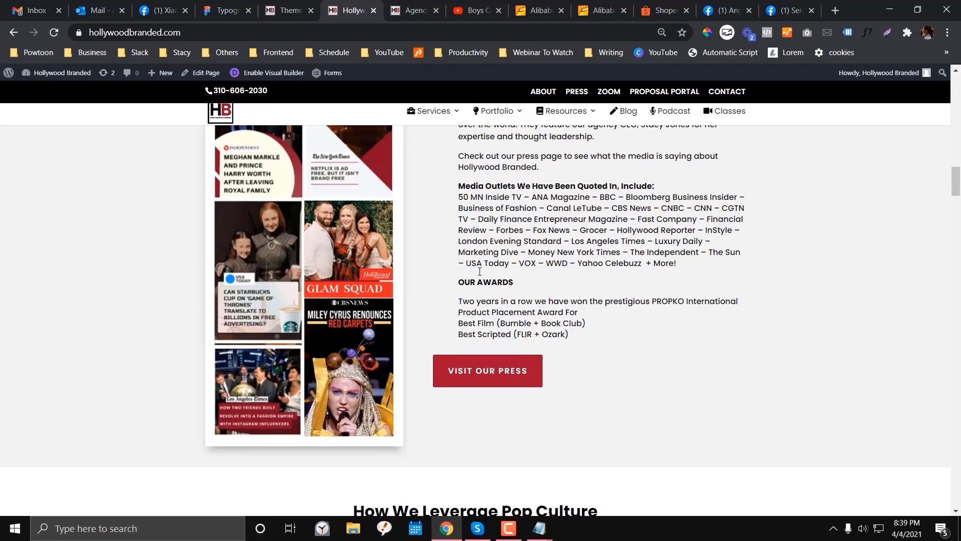
scroll(down, 3)
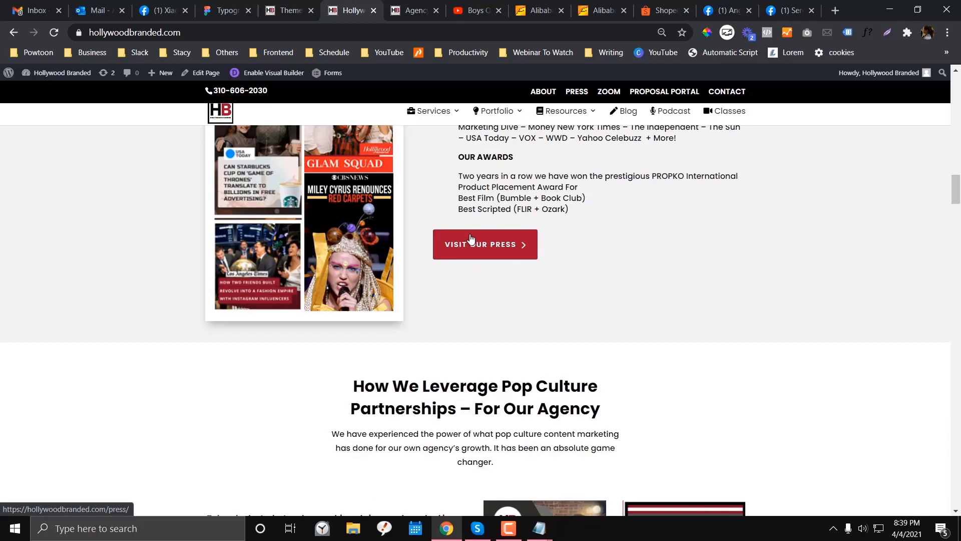
scroll(down, 3)
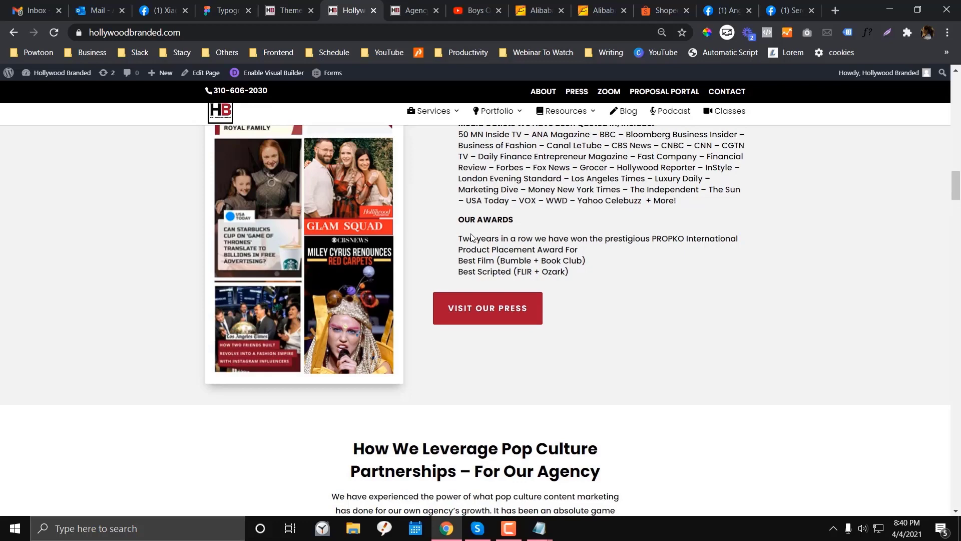
scroll(down, 3)
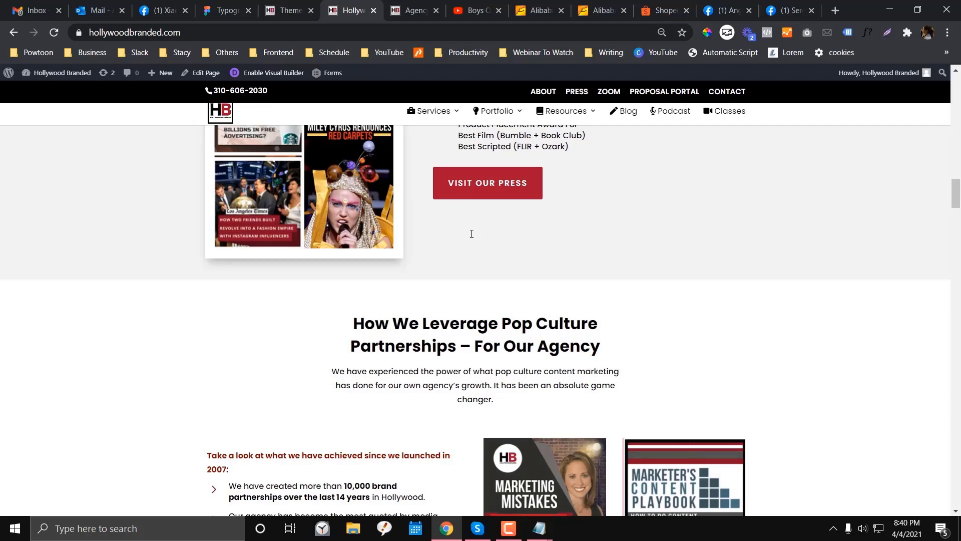
scroll(up, 3)
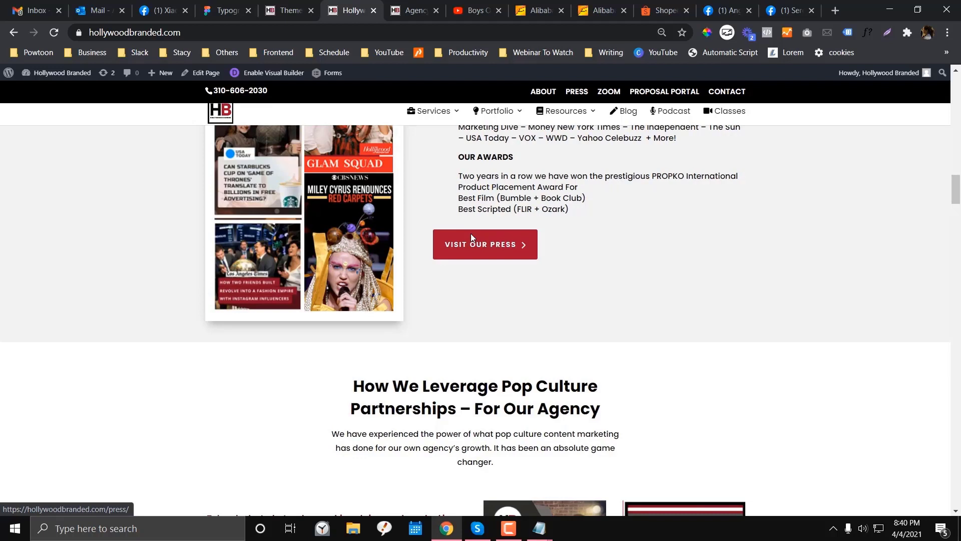
Step: Inspect the page in DevTools, glance at the Console and Lighthouse panels, then close DevTools
right_click(484, 244)
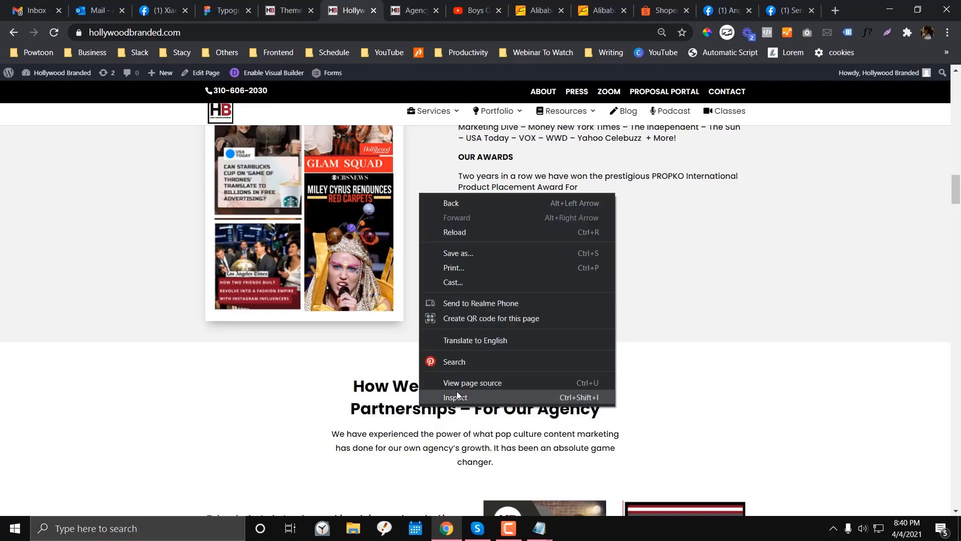
click(455, 397)
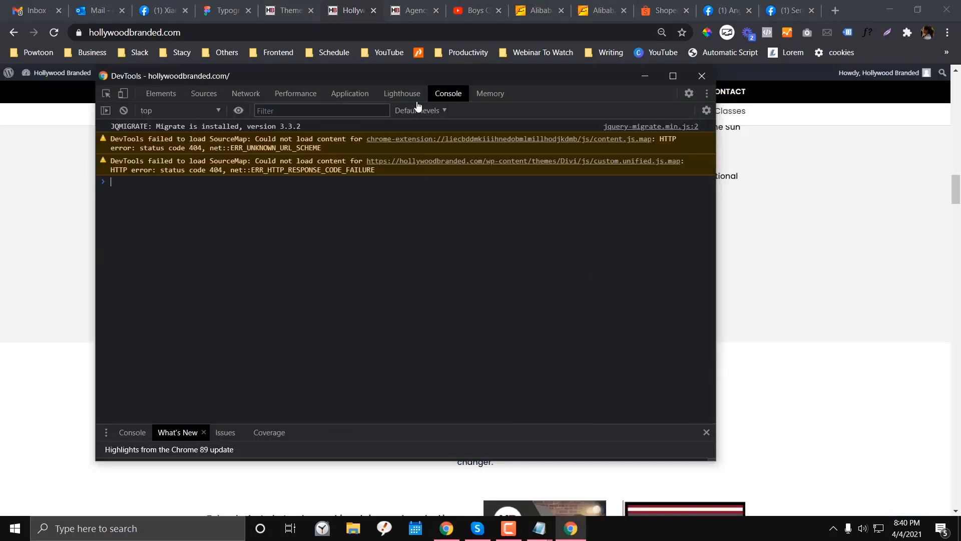
click(402, 93)
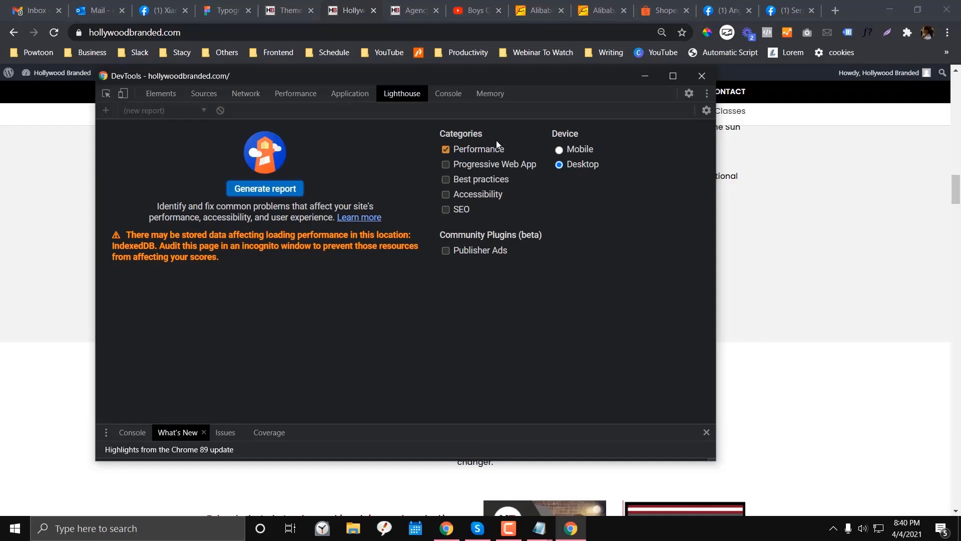
click(702, 76)
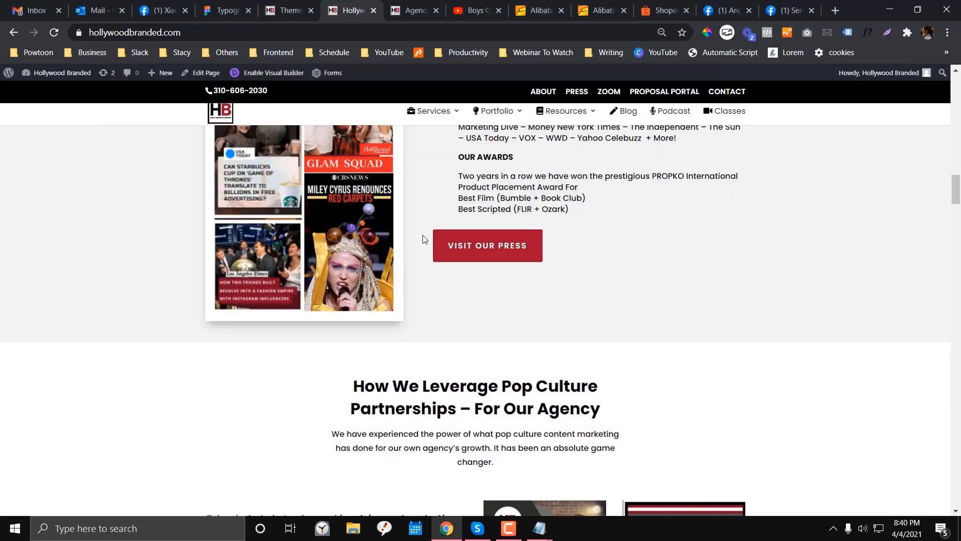
scroll(down, 3)
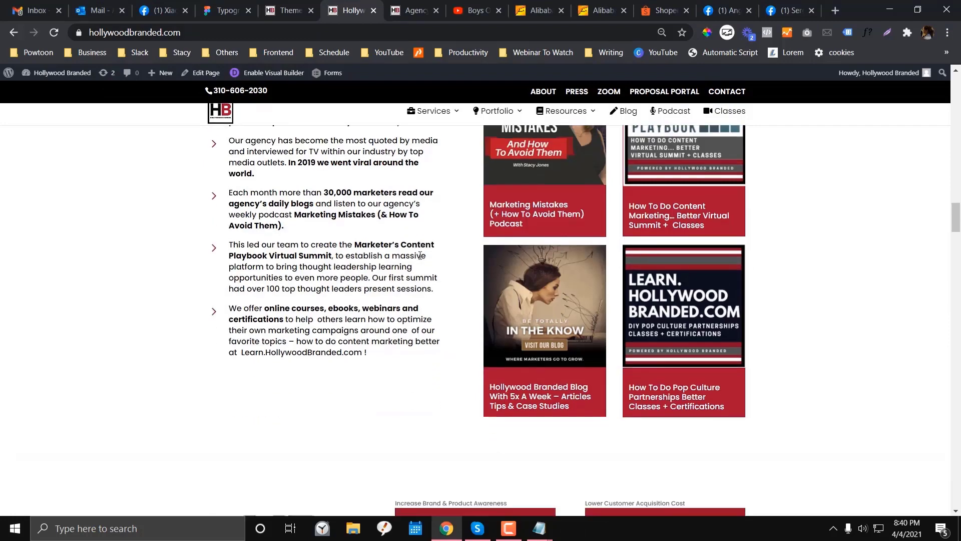
scroll(up, 3)
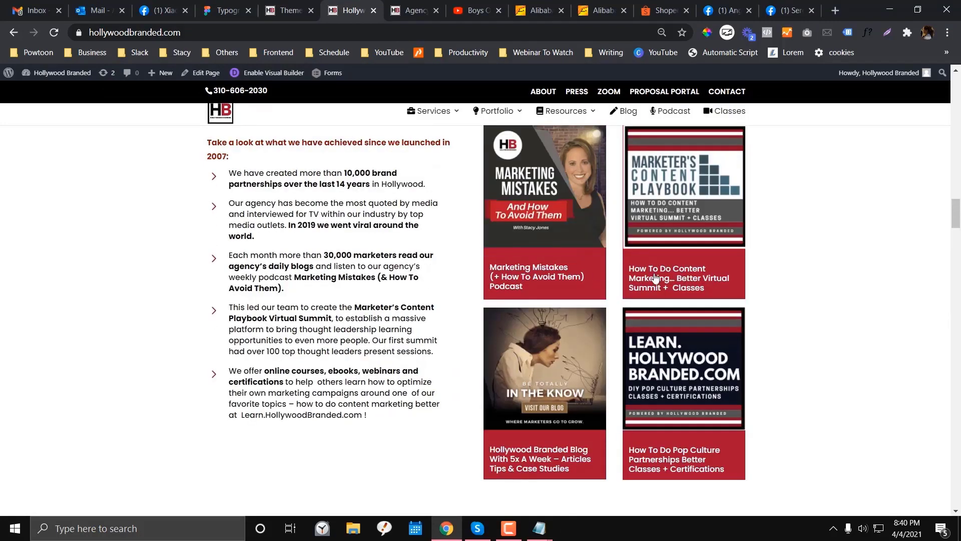
scroll(down, 3)
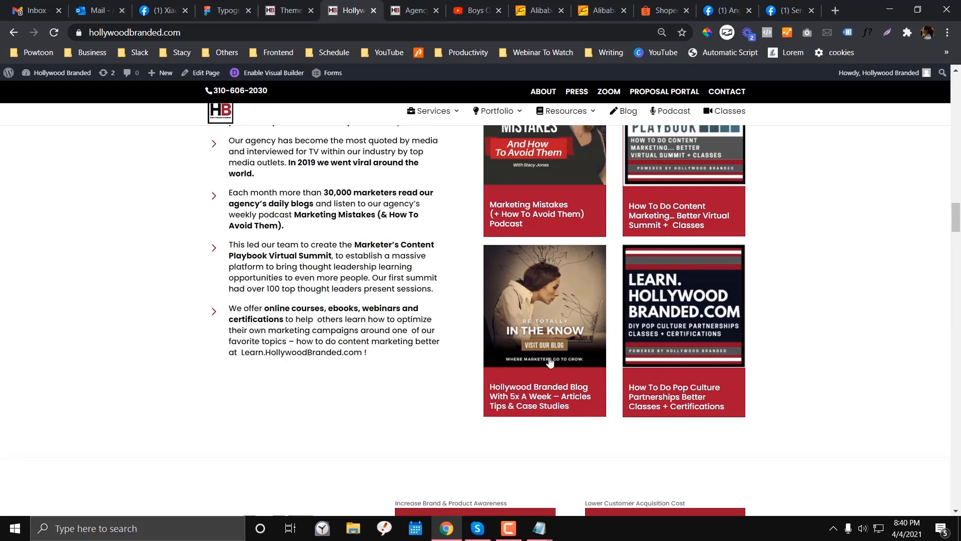
mouse_move(642, 215)
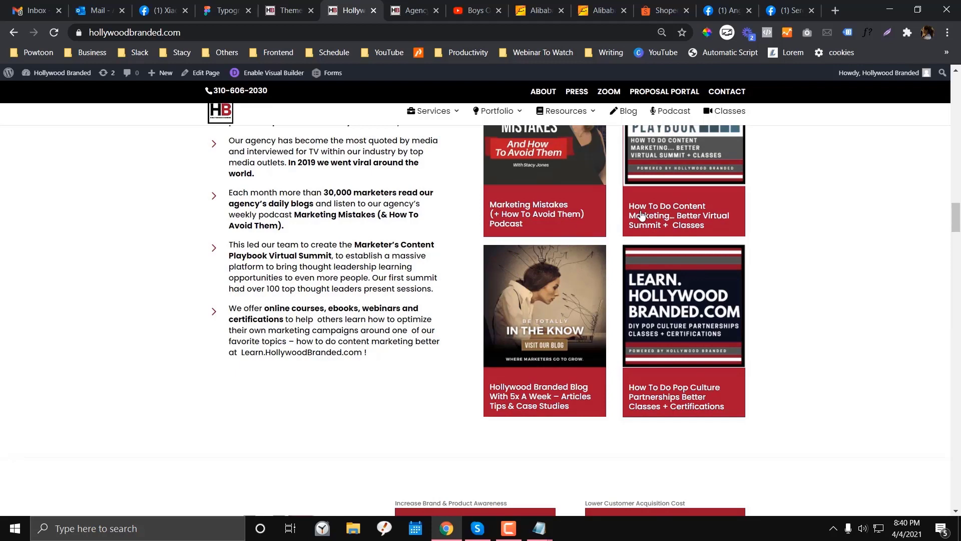
mouse_move(558, 203)
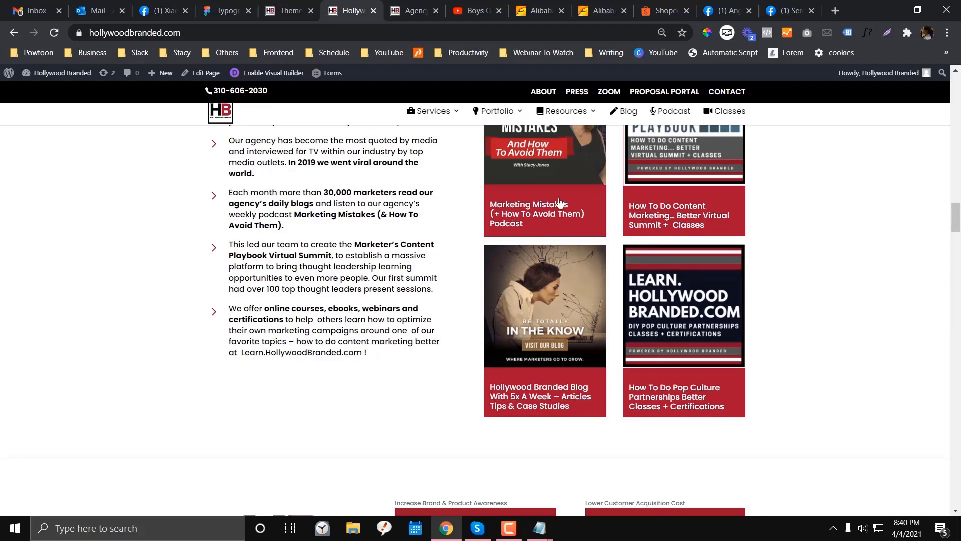
scroll(up, 3)
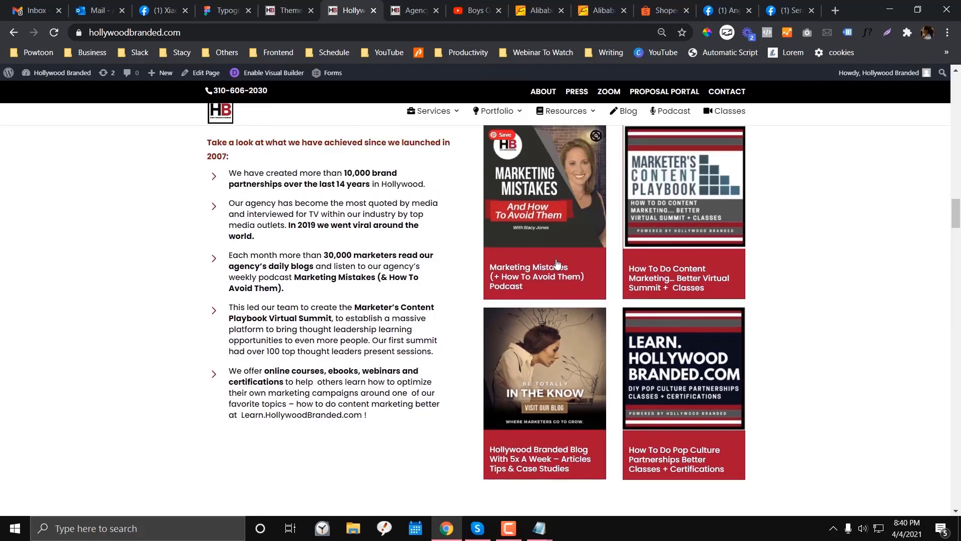
mouse_move(639, 249)
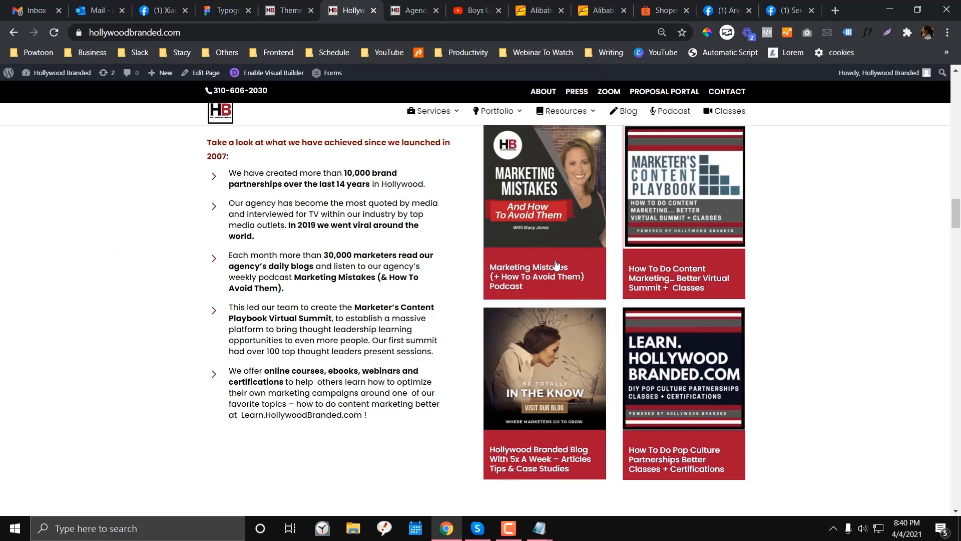
mouse_move(277, 3)
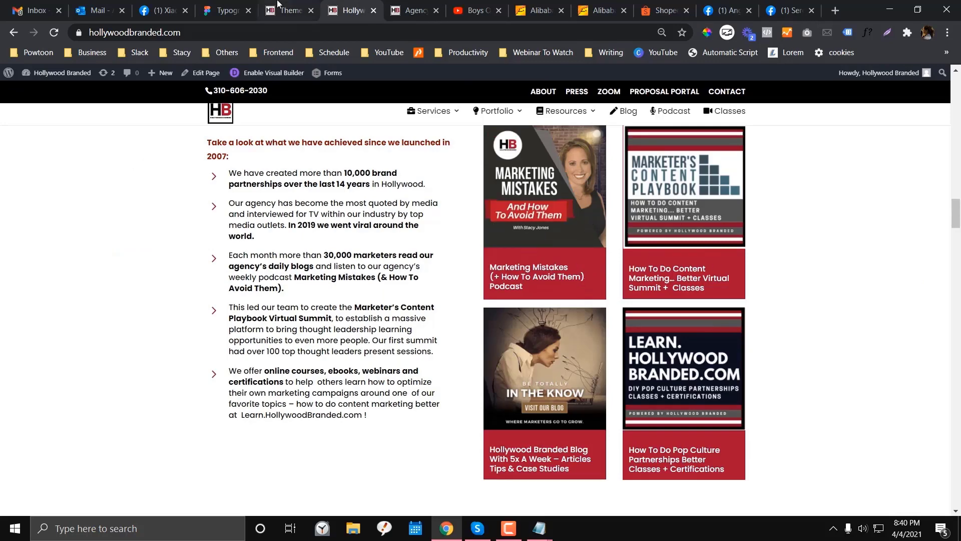
mouse_move(530, 217)
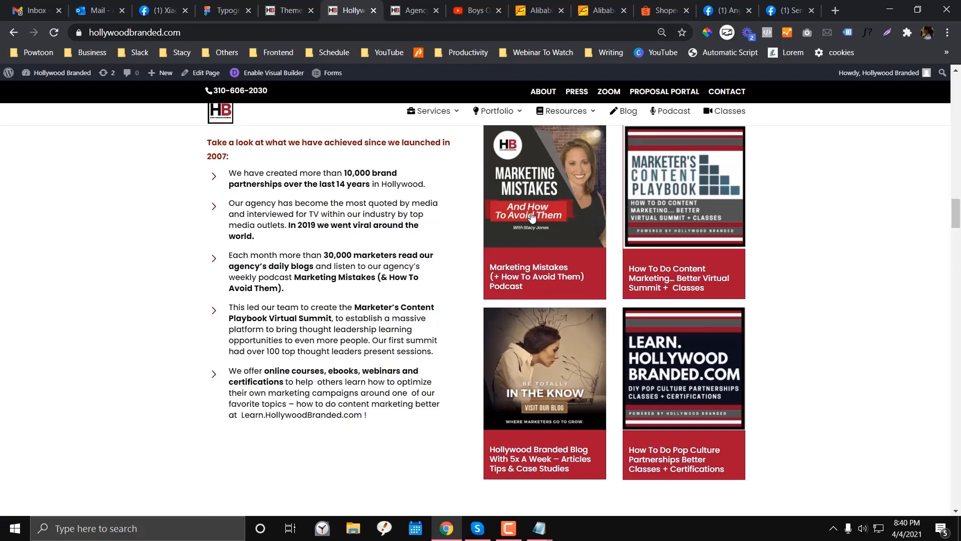
scroll(down, 3)
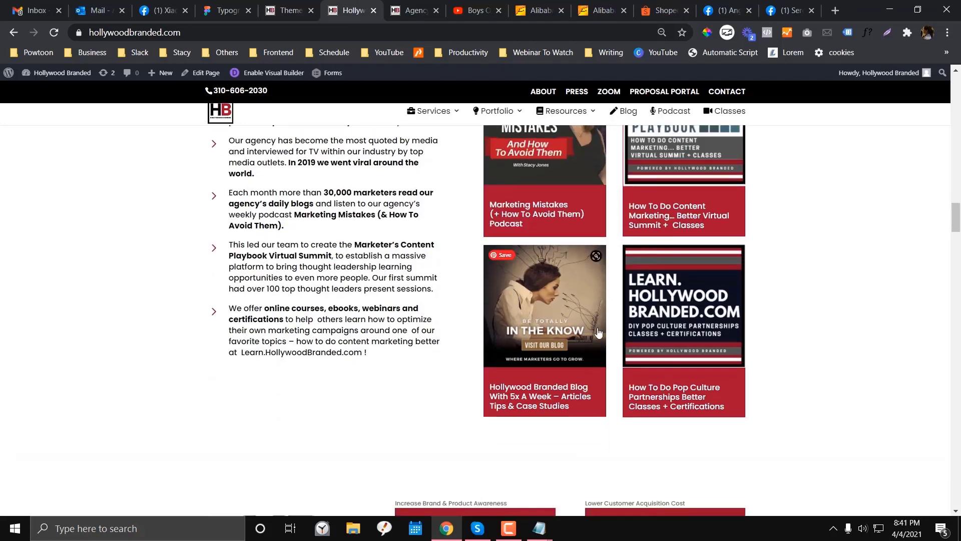
scroll(down, 3)
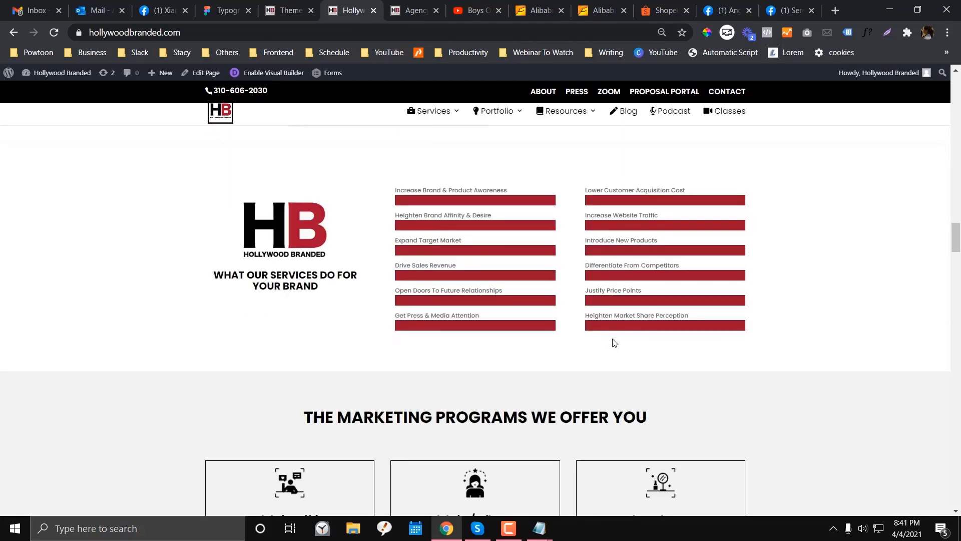
mouse_move(617, 338)
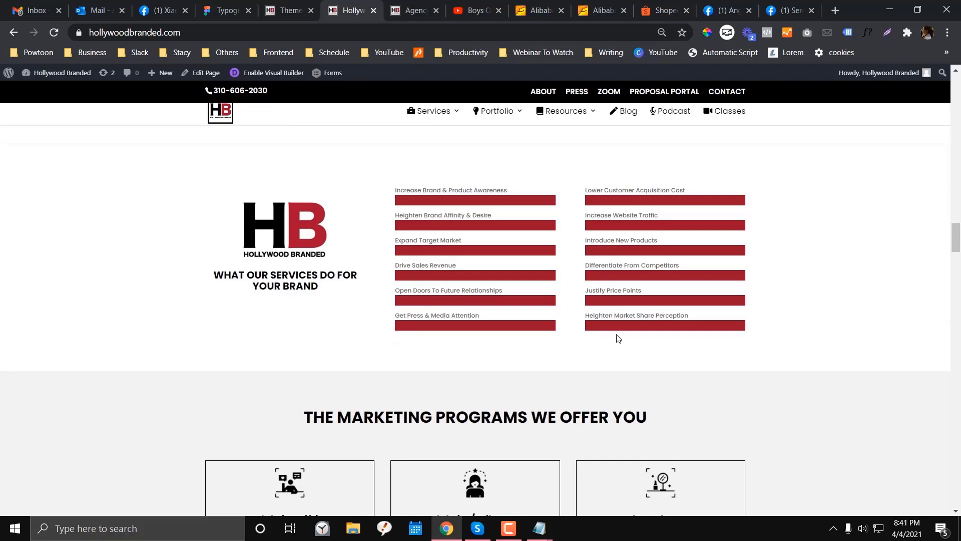
scroll(down, 3)
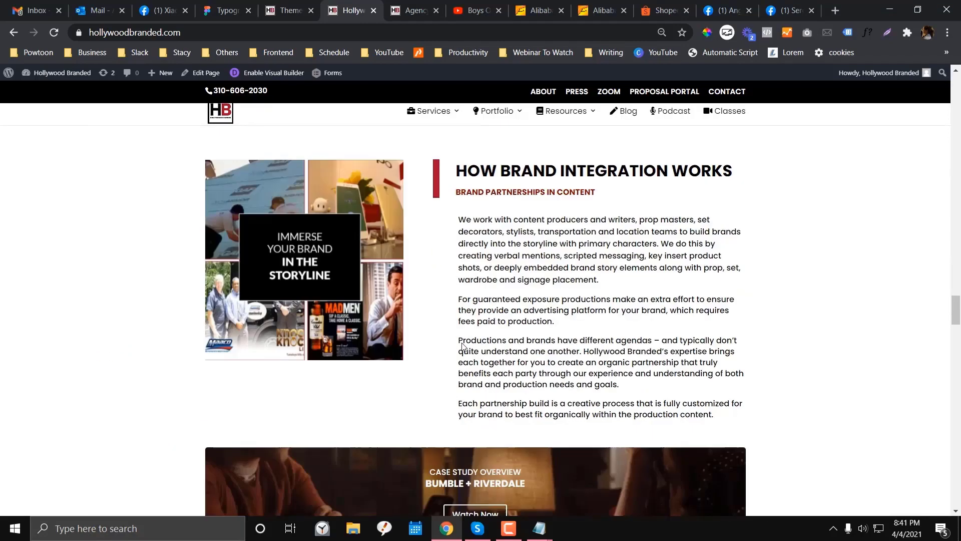
scroll(down, 3)
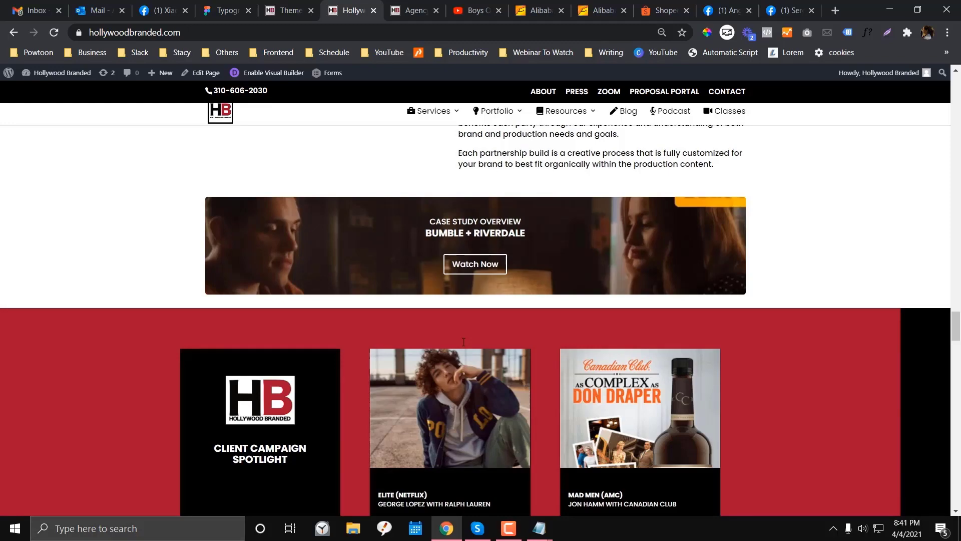
scroll(down, 3)
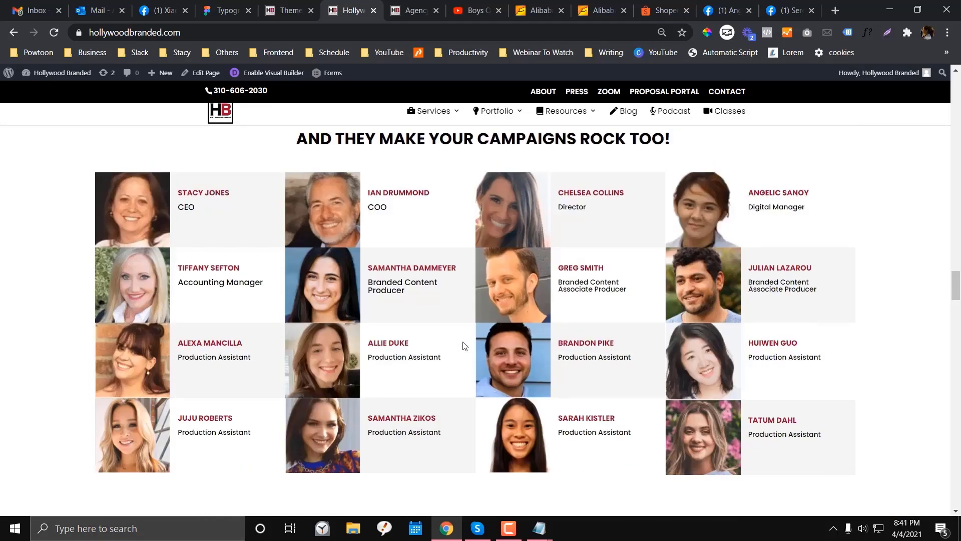
scroll(up, 3)
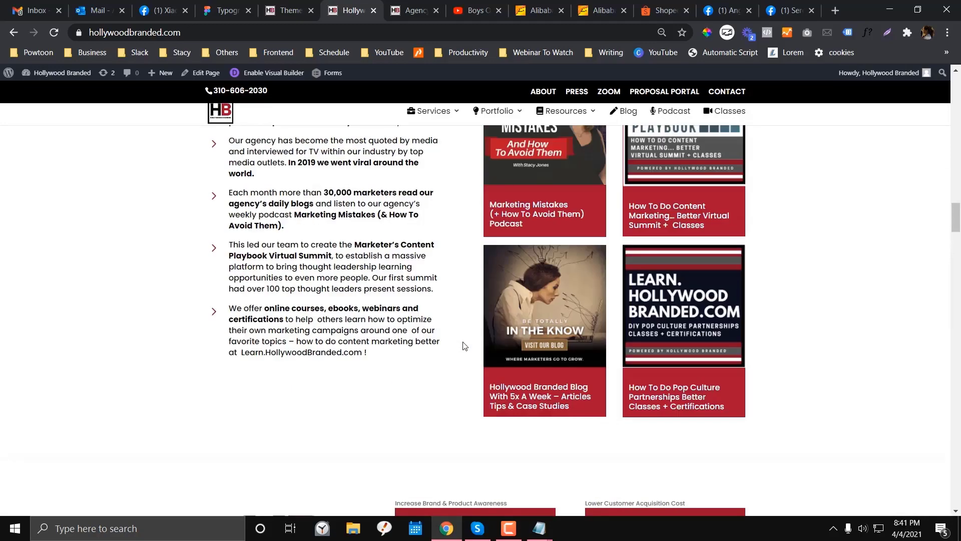
scroll(up, 3)
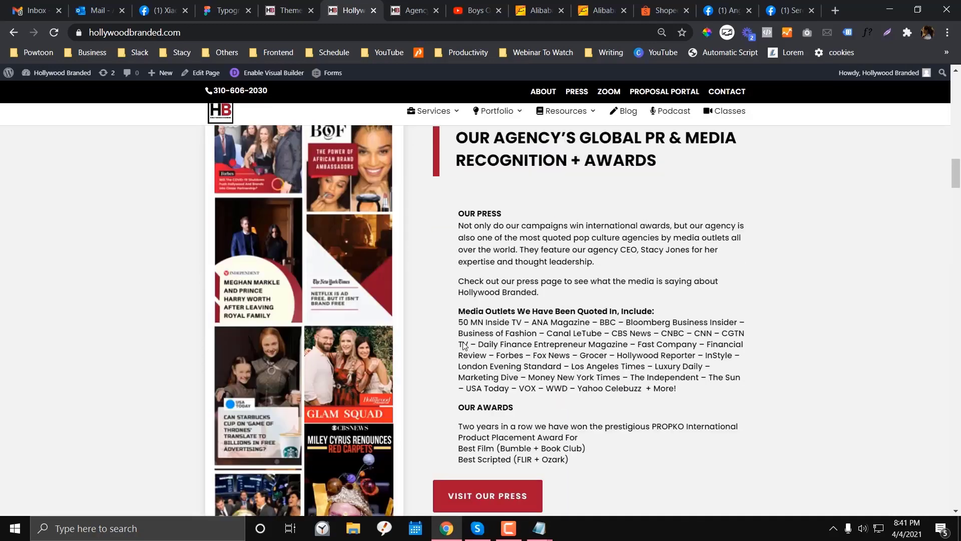
scroll(up, 3)
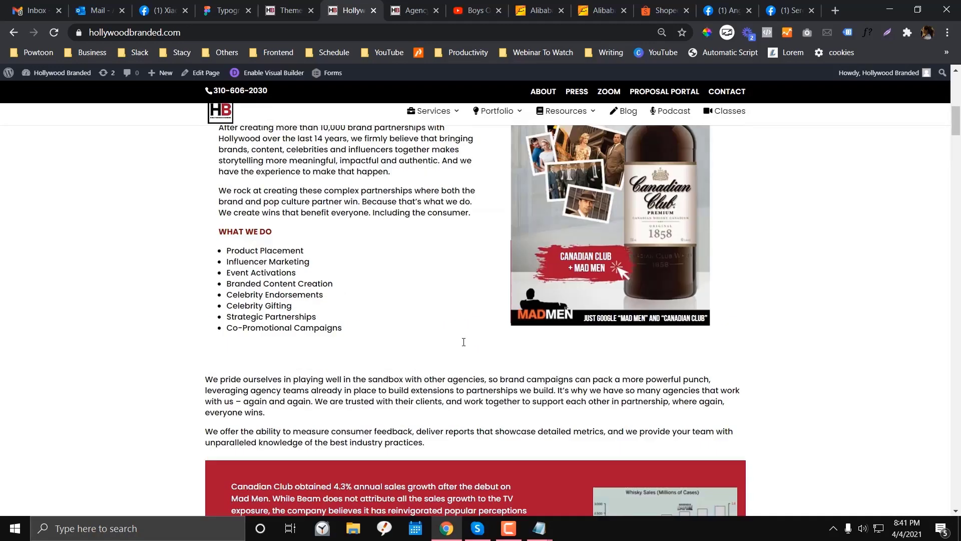
scroll(up, 3)
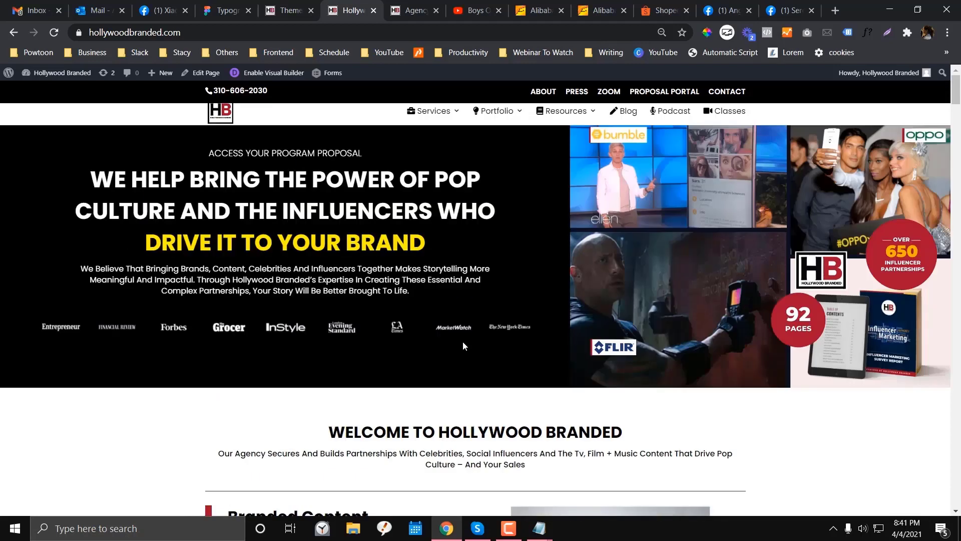
scroll(down, 3)
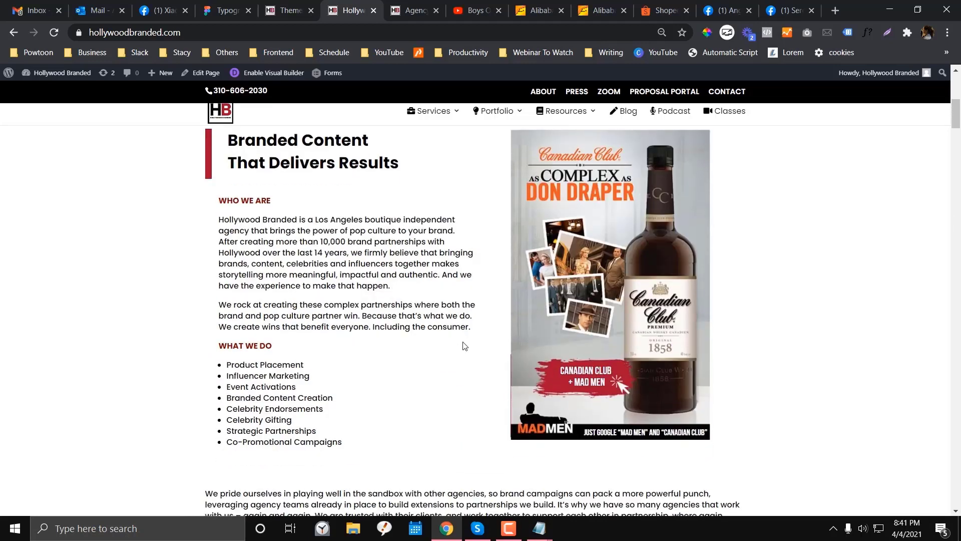
scroll(down, 3)
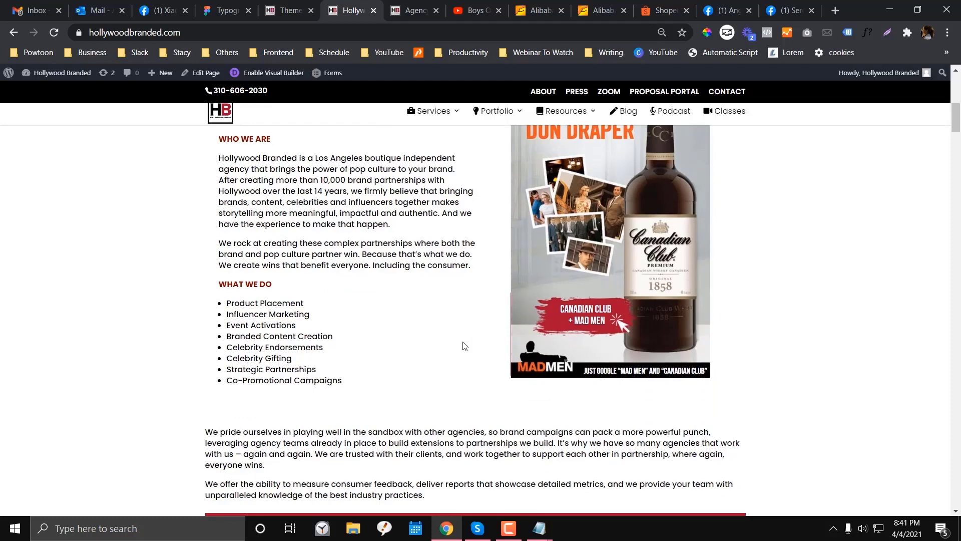
scroll(up, 3)
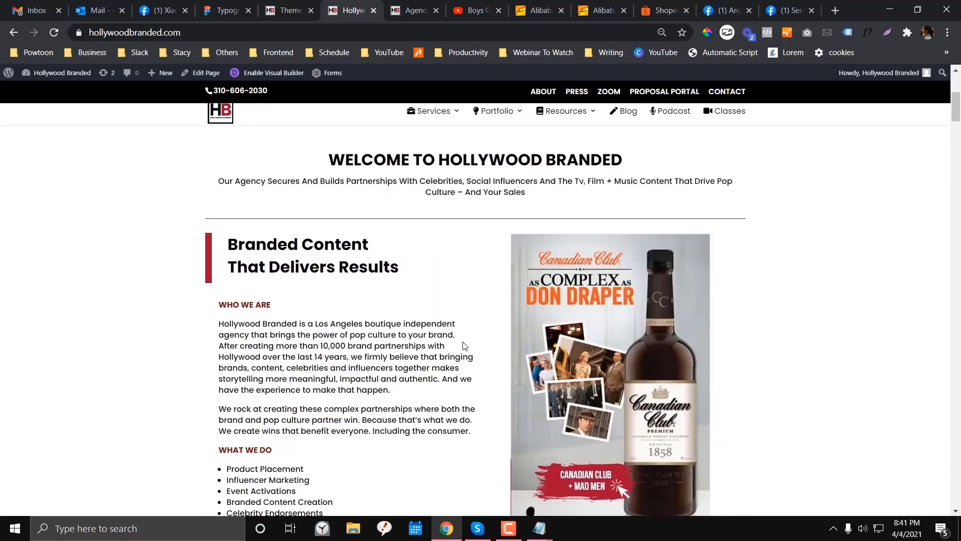
scroll(down, 3)
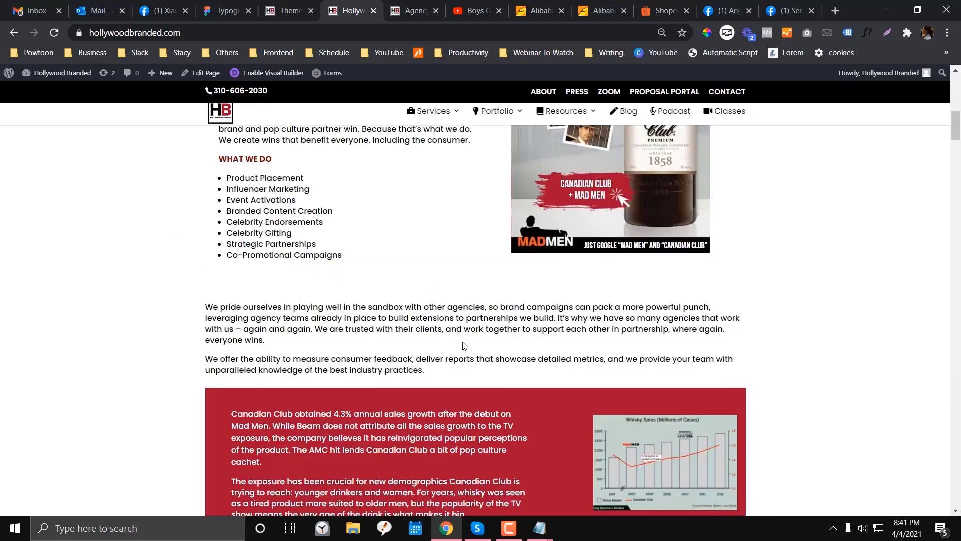